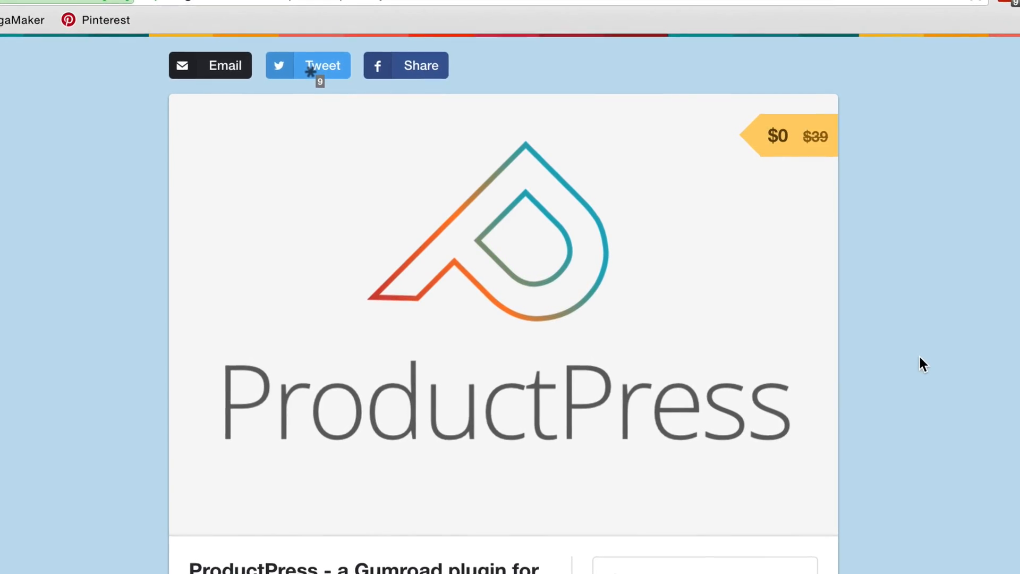
Step: Claim the free ProductPress plugin with 'I want this!' and view its download options
{"action": "scroll", "scroll_direction": "down", "scroll_amount": 3}
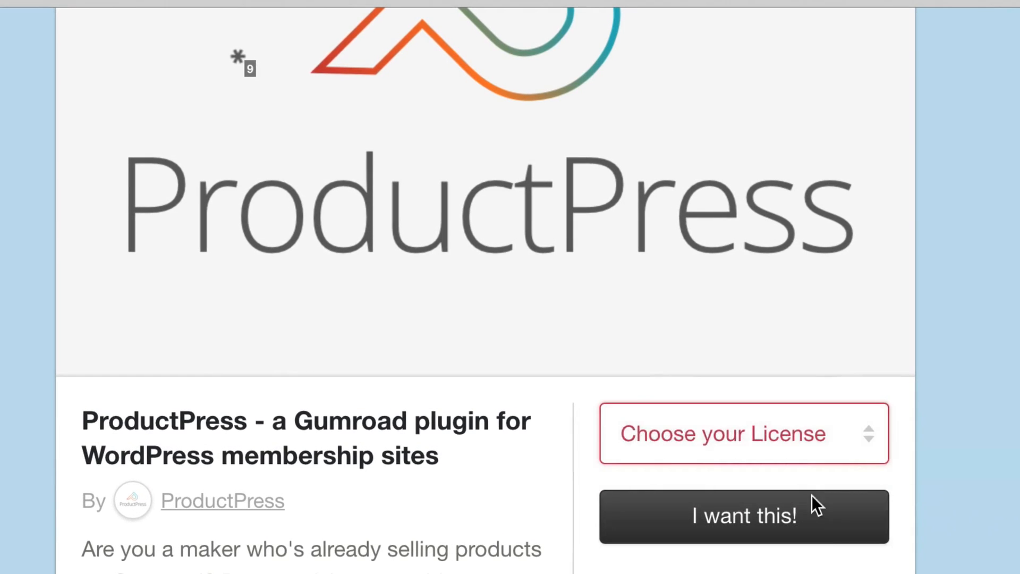
{"action": "left_click", "coordinate": [743, 516]}
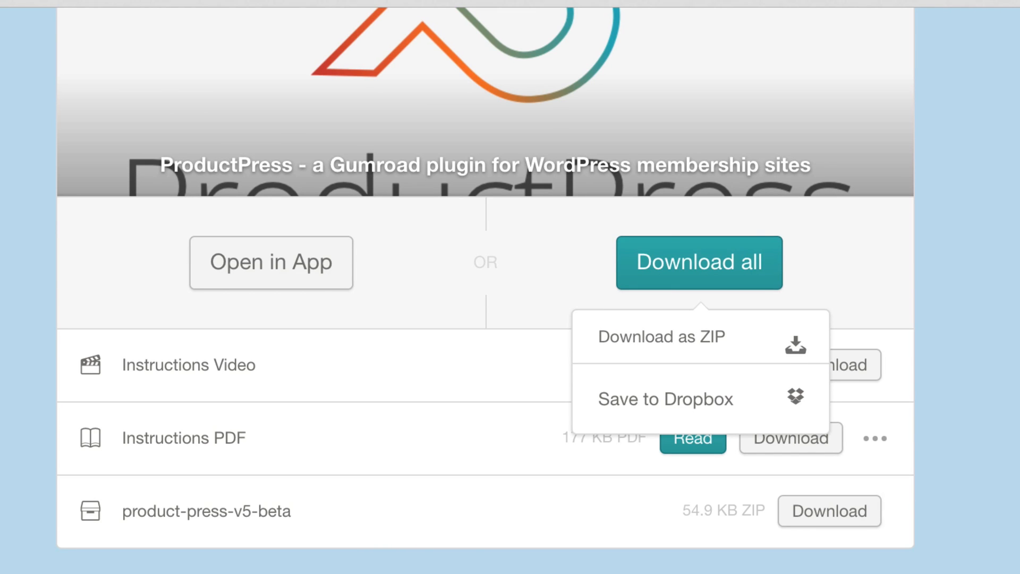
{"action": "left_click", "coordinate": [663, 336]}
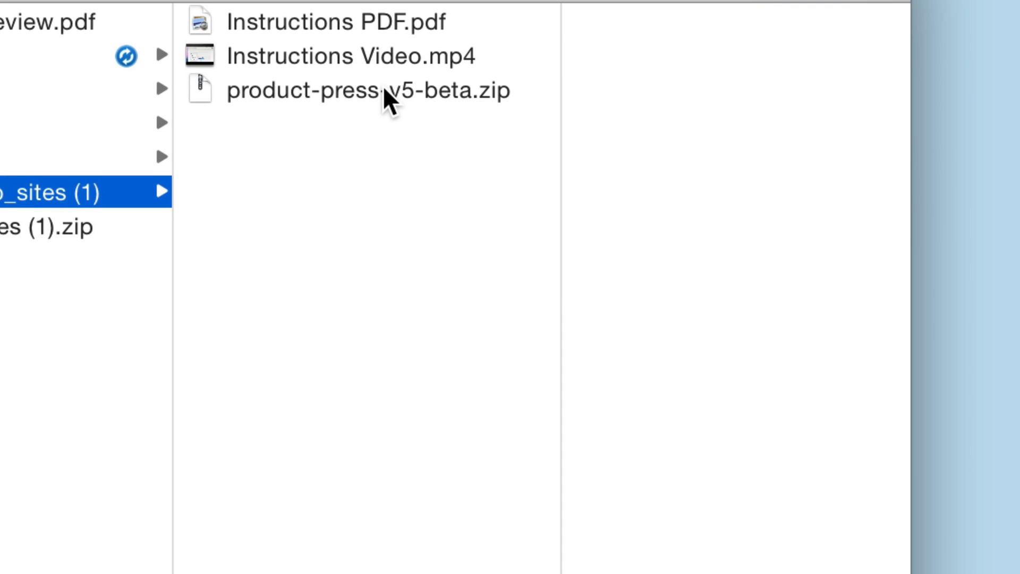
{"action": "left_click", "coordinate": [369, 90]}
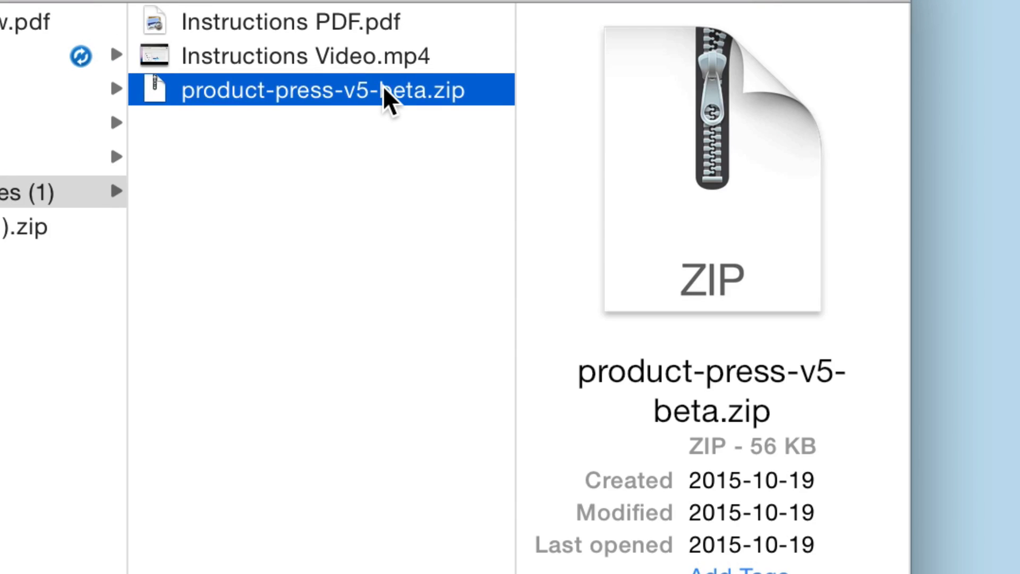
{"action": "left_click", "coordinate": [307, 55]}
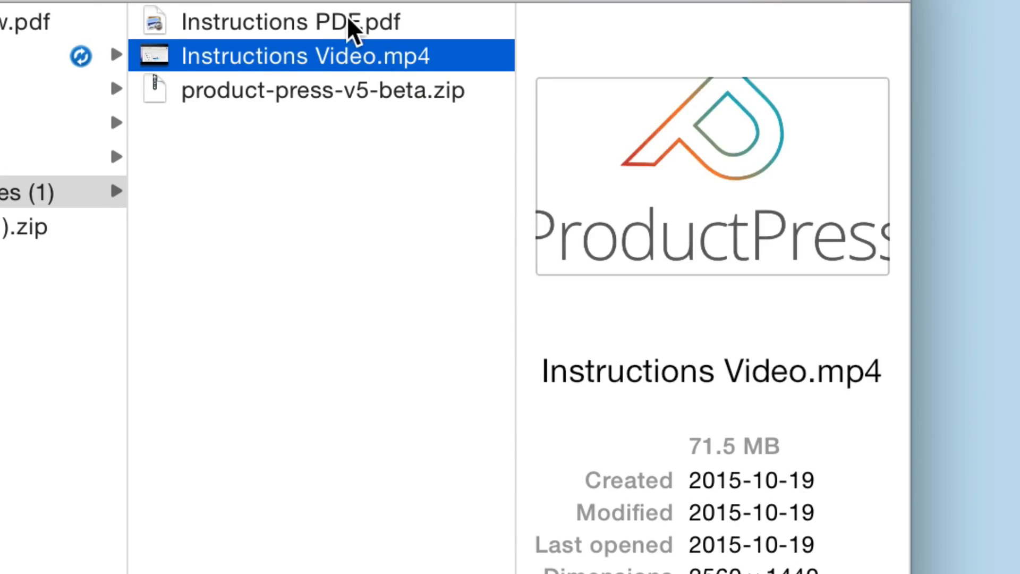
{"action": "left_click", "coordinate": [286, 21]}
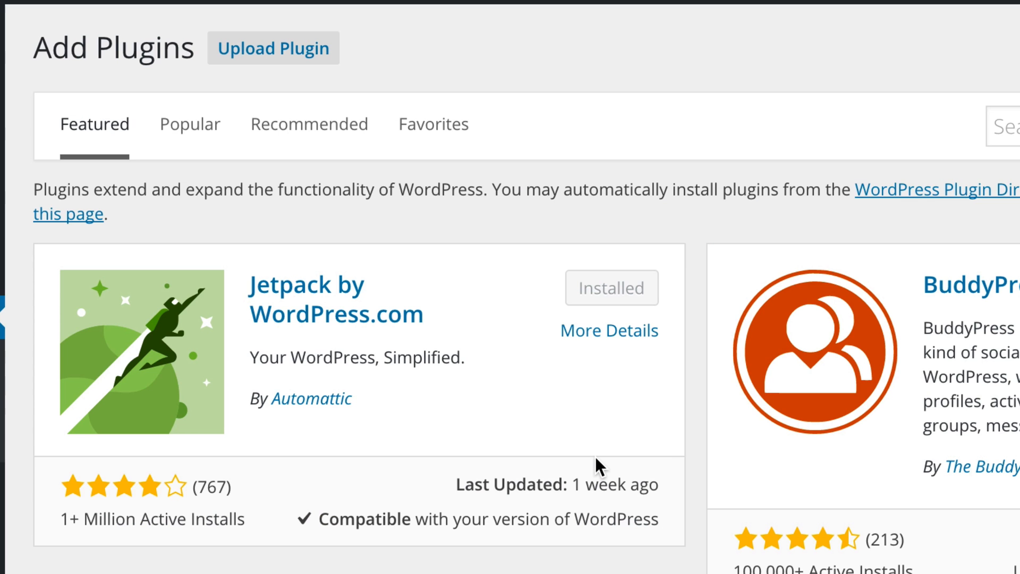
{"action": "mouse_move", "coordinate": [271, 54]}
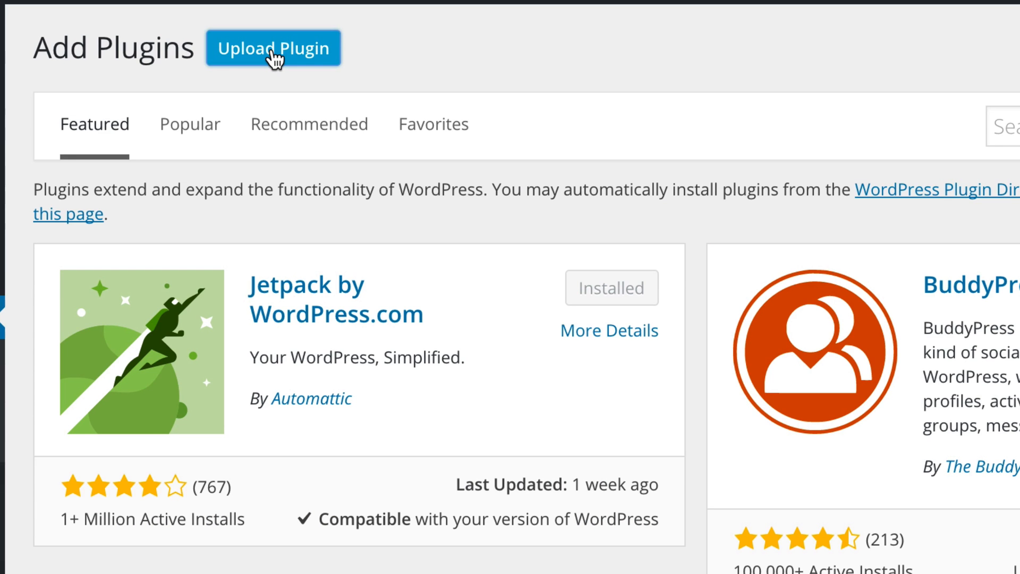
Step: Upload product-press-v5-beta.zip and install it as a plugin
{"action": "left_click", "coordinate": [272, 48]}
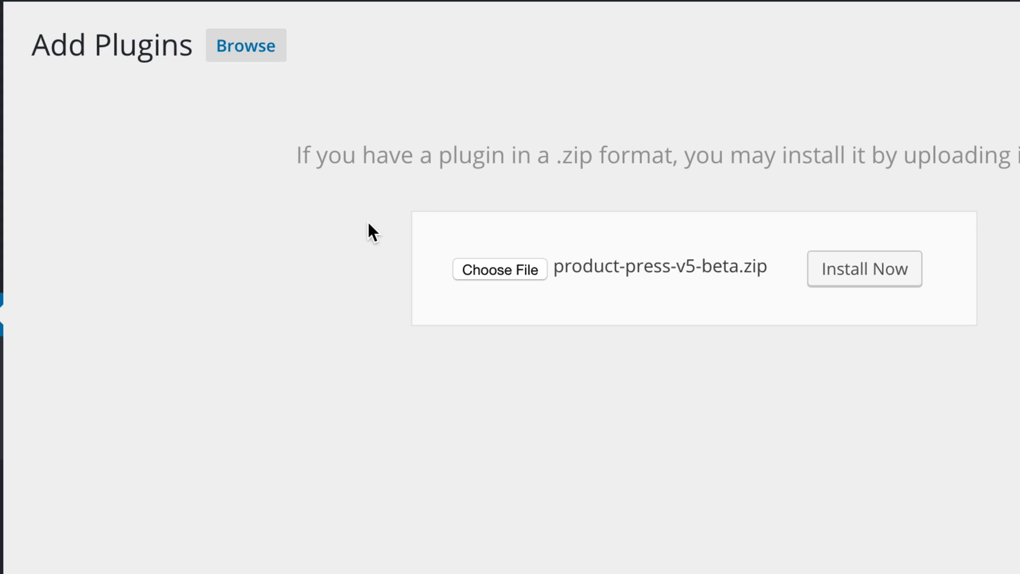
{"action": "left_click", "coordinate": [865, 268]}
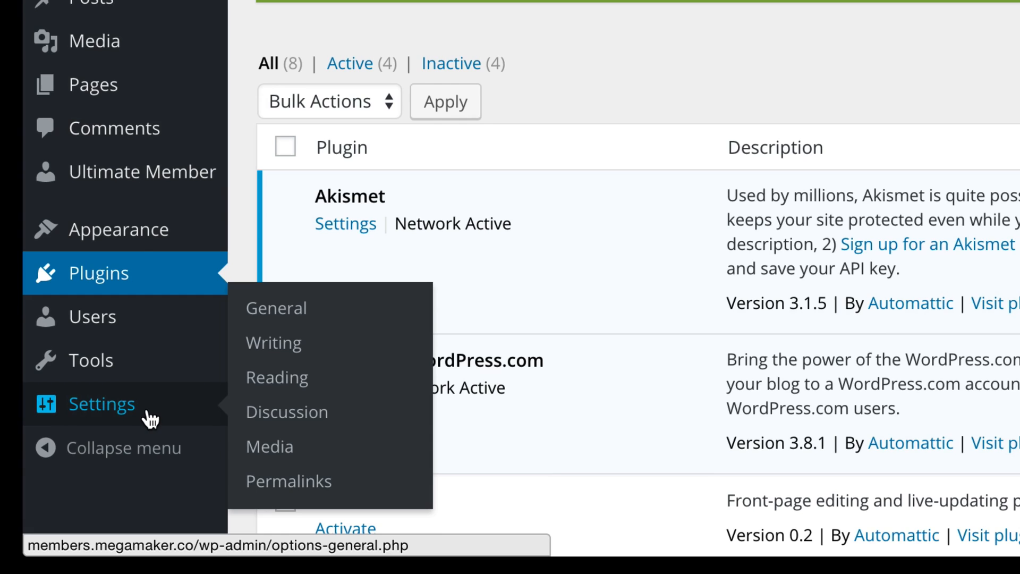
Step: Set permalinks to the Post name structure and save changes
{"action": "left_click", "coordinate": [289, 481]}
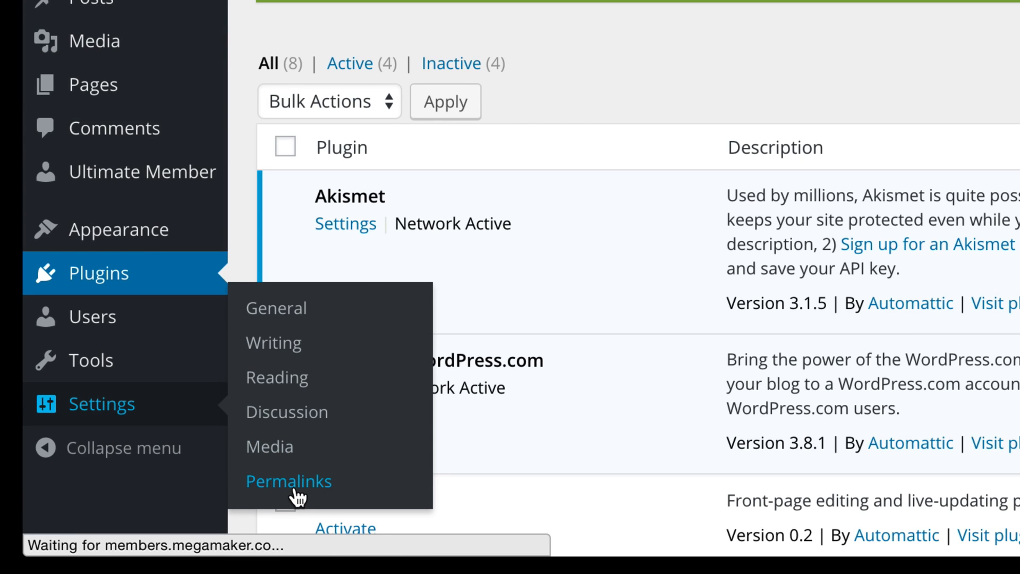
{"action": "left_click", "coordinate": [289, 481]}
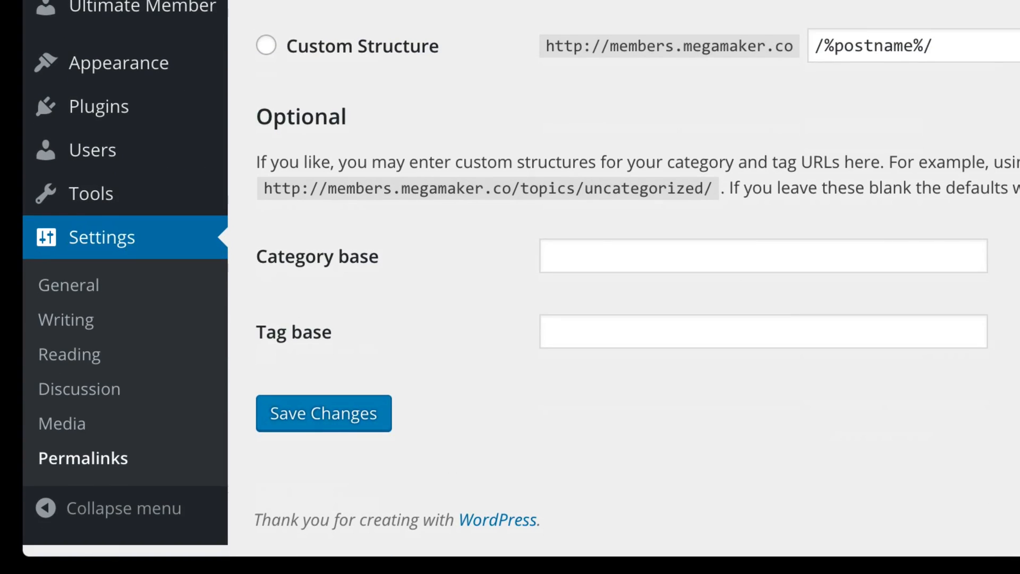
{"action": "left_click", "coordinate": [323, 424]}
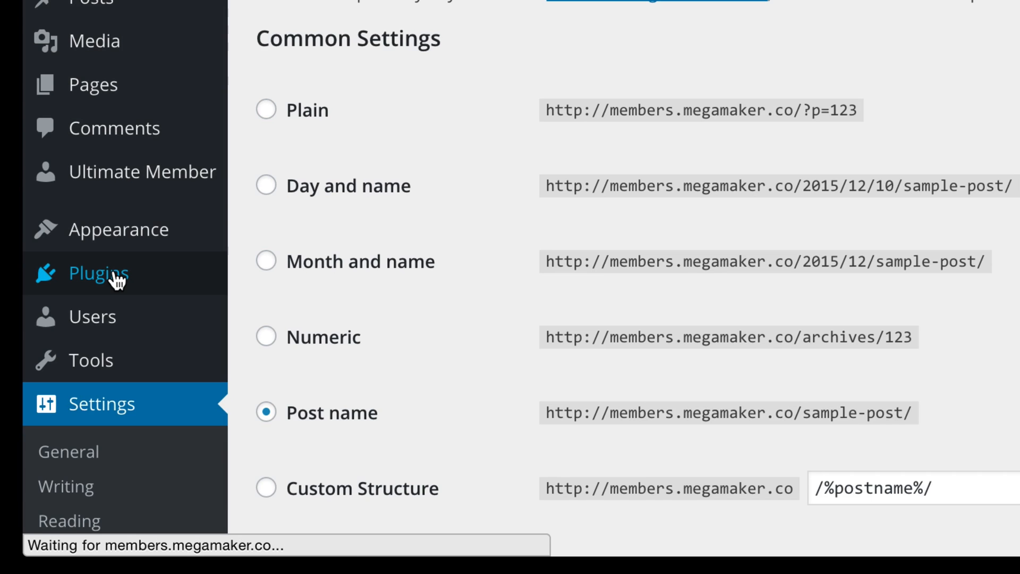
Step: Activate ProductPress from the installed plugins list
{"action": "left_click", "coordinate": [98, 273]}
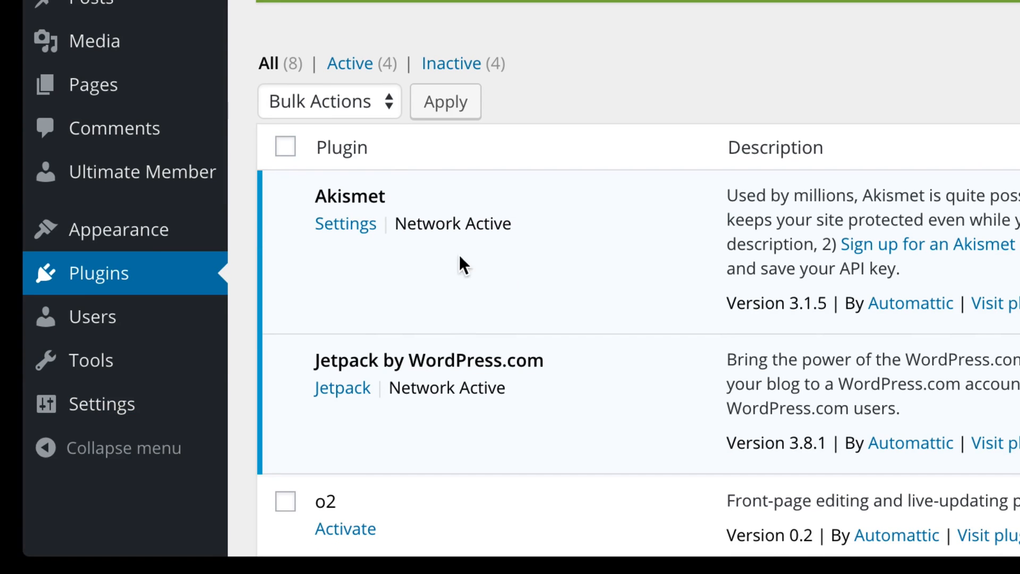
{"action": "scroll", "scroll_direction": "down", "scroll_amount": 3}
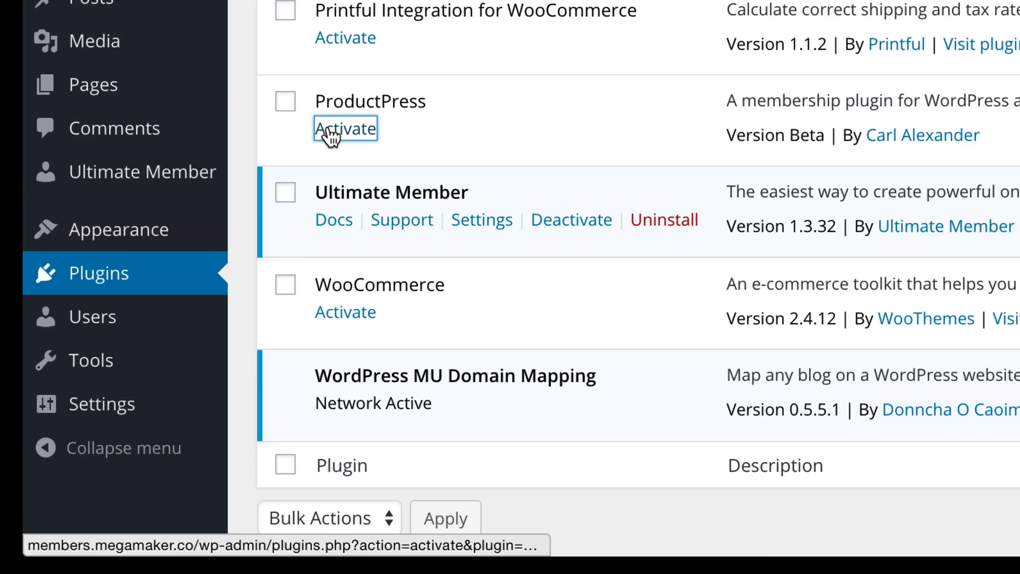
{"action": "left_click", "coordinate": [344, 128]}
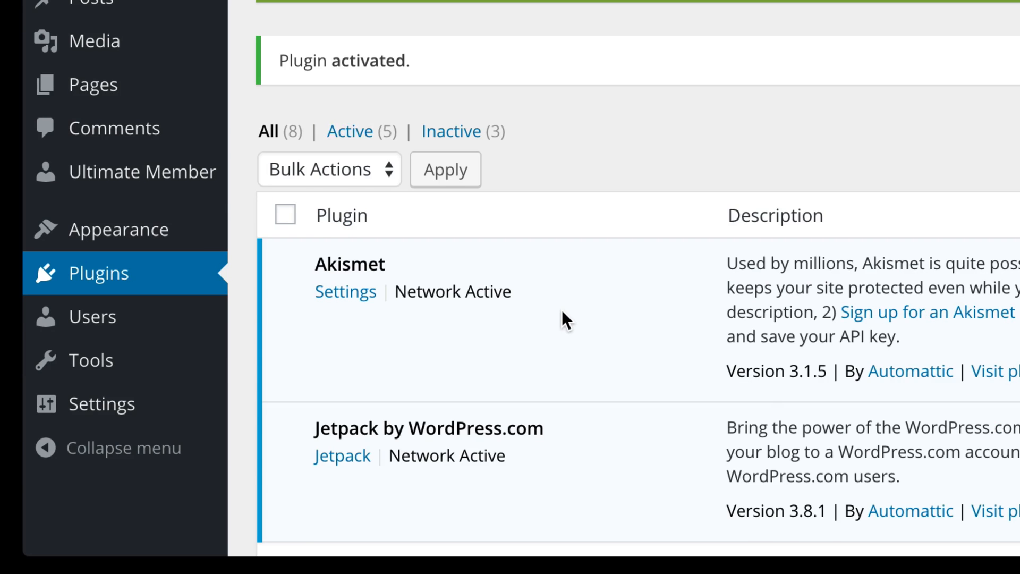
{"action": "mouse_move", "coordinate": [101, 403]}
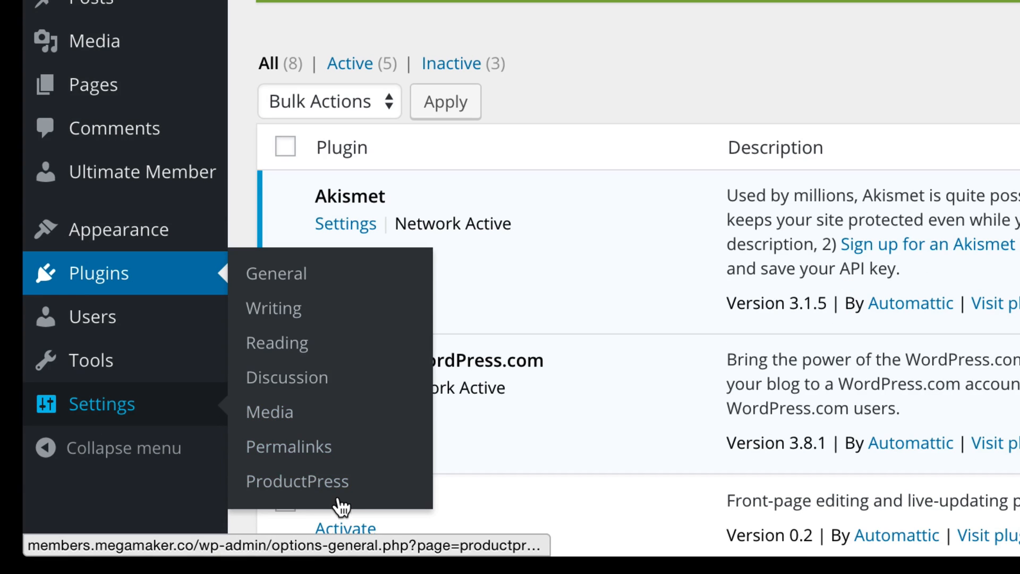
Step: Select the Gumroad redirect URI on the ProductPress configuration page for copying
{"action": "left_click", "coordinate": [297, 482]}
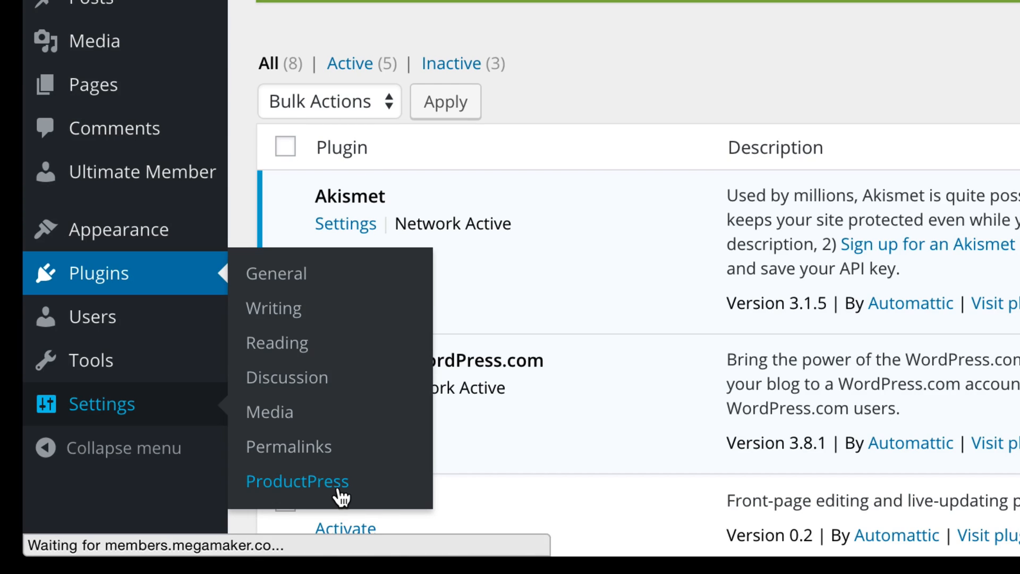
{"action": "left_click", "coordinate": [298, 481]}
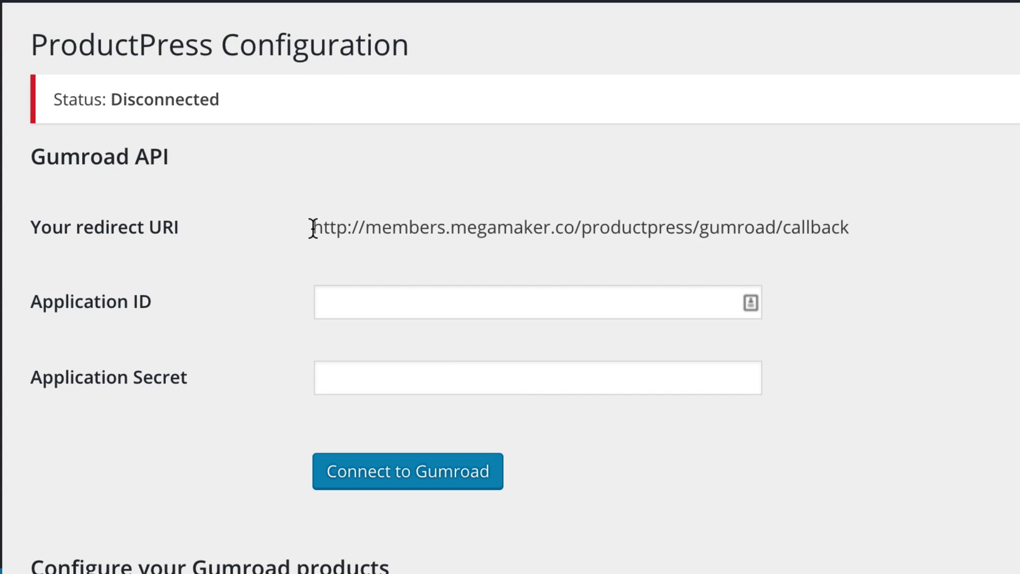
{"action": "left_click_drag", "start_coordinate": [313, 227], "coordinate": [705, 228]}
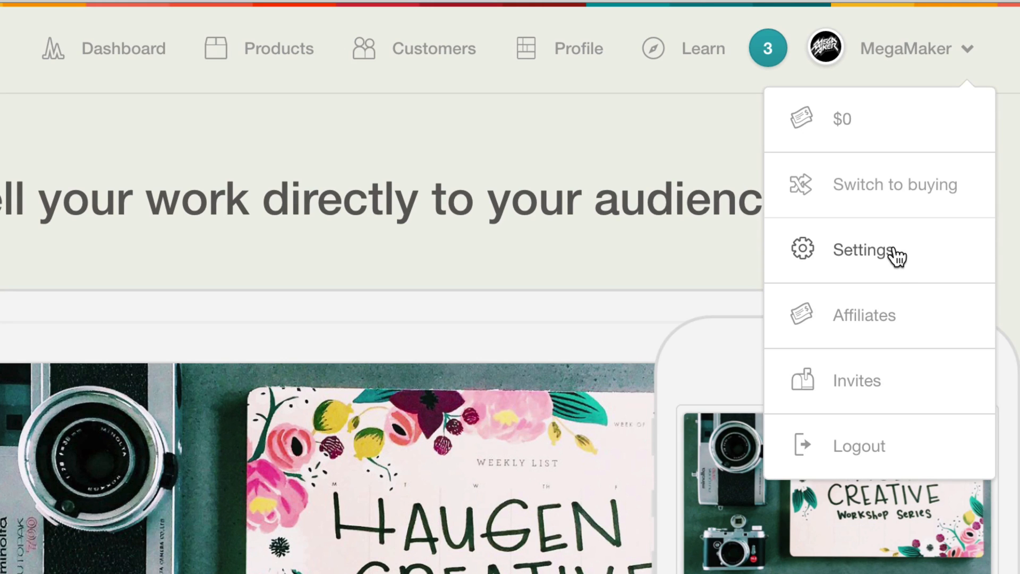
{"action": "left_click", "coordinate": [860, 250]}
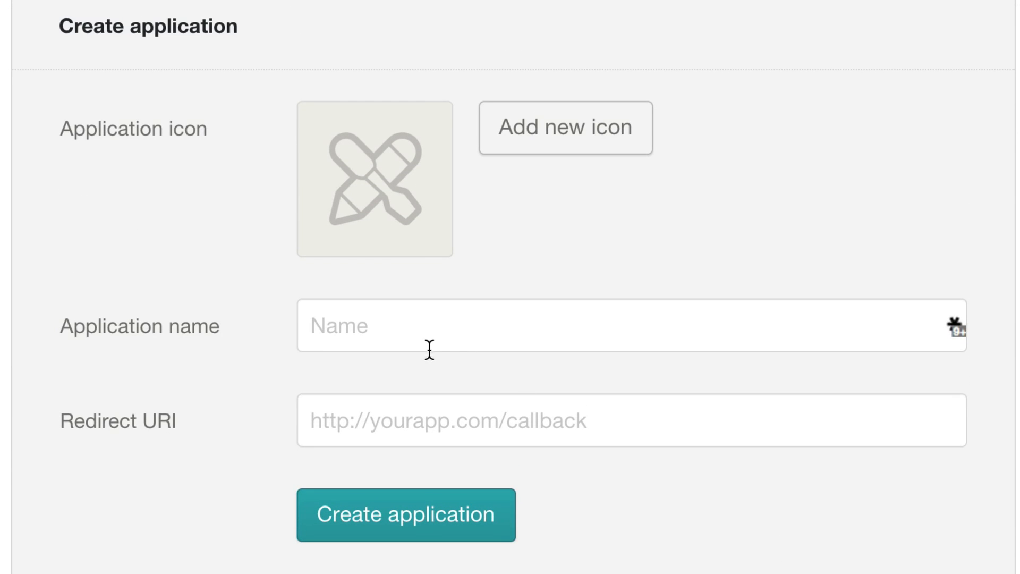
{"action": "type", "text": "Po"}
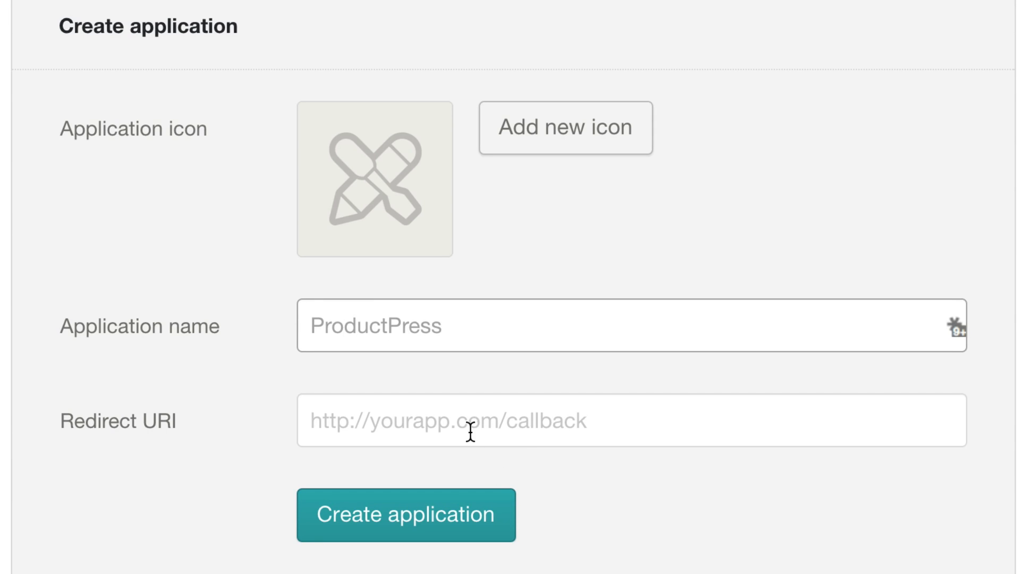
{"action": "type", "text": "http://members.megamaker.co/productpress/gumroad/callback"}
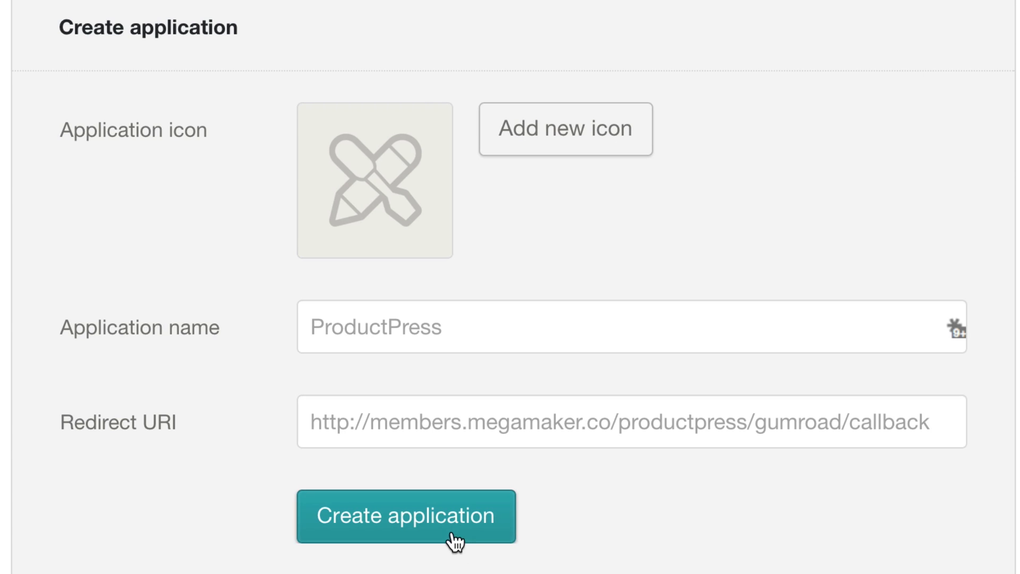
{"action": "left_click", "coordinate": [405, 531]}
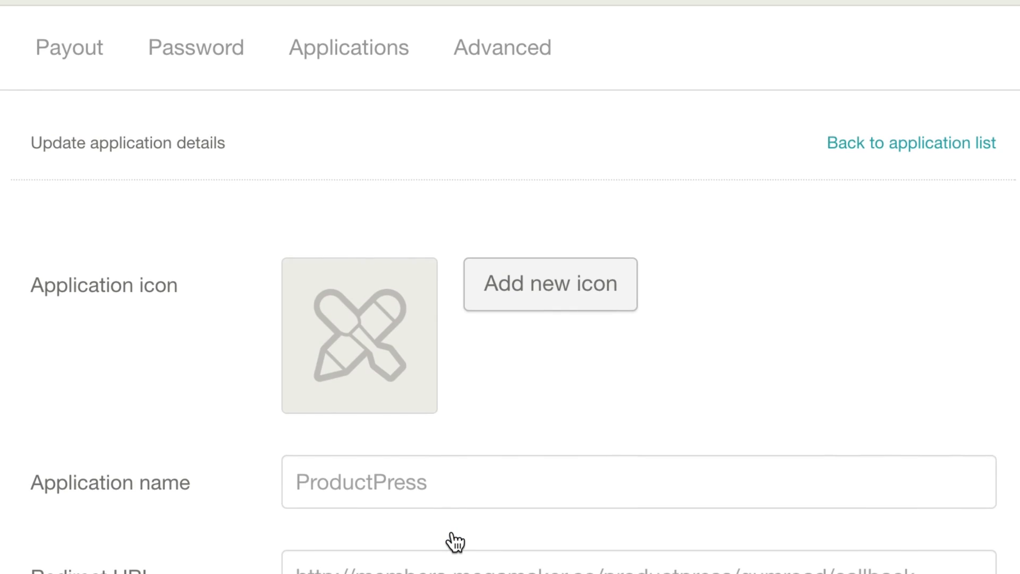
{"action": "scroll", "scroll_direction": "down", "scroll_amount": 3}
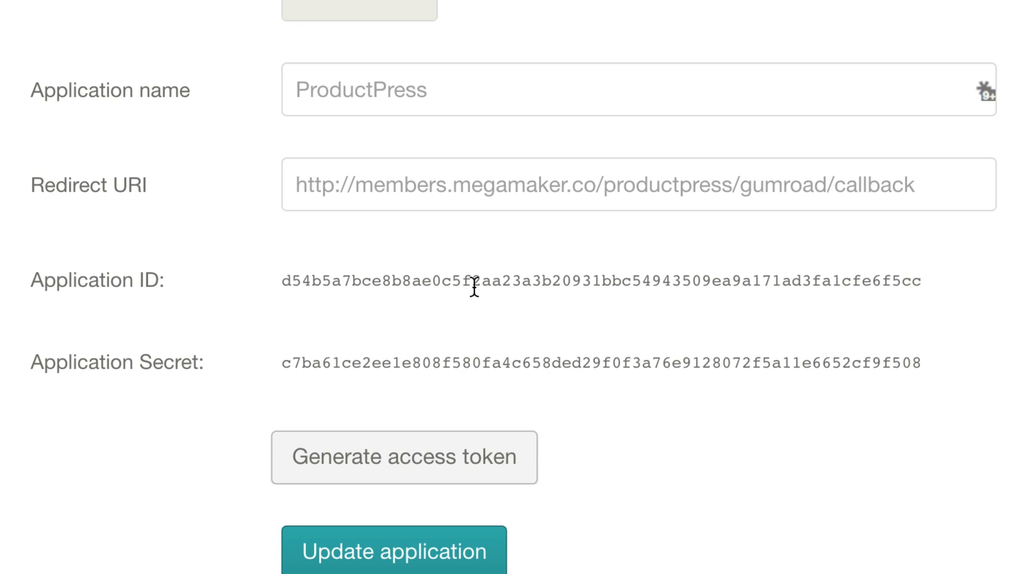
{"action": "mouse_move", "coordinate": [307, 232]}
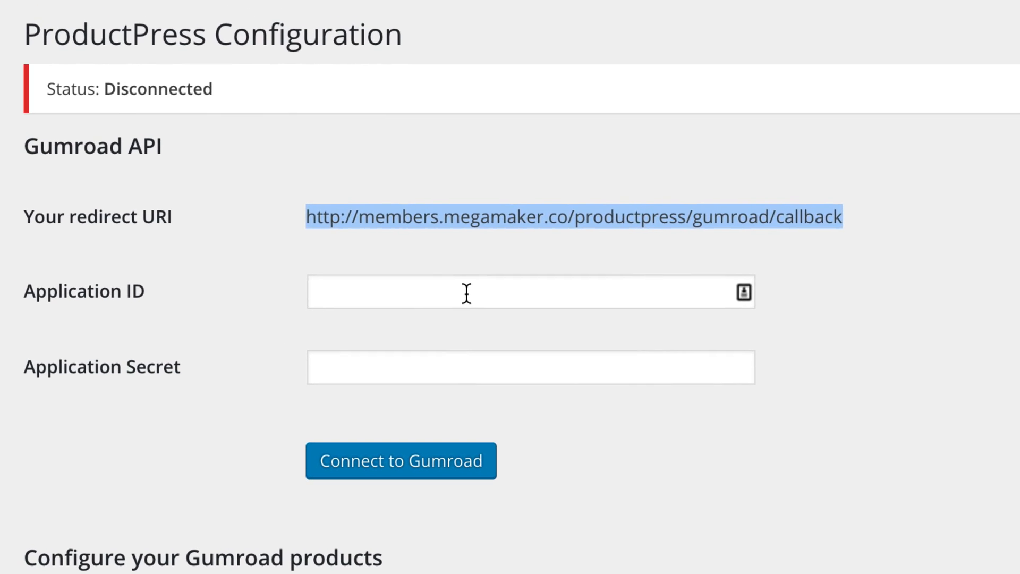
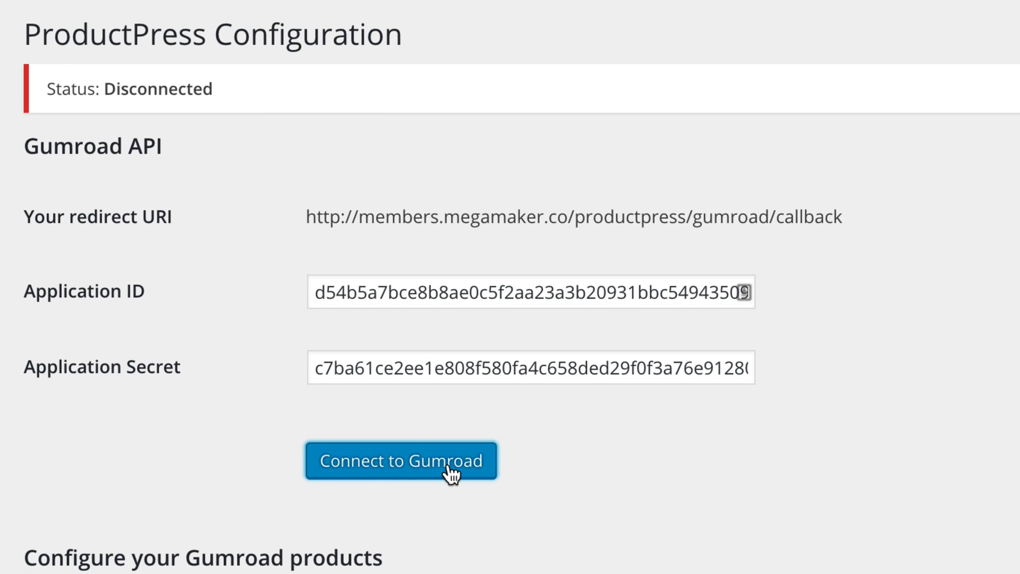
Step: Enter the Gumroad application secret and connect ProductPress to Gumroad
{"action": "left_click", "coordinate": [401, 461]}
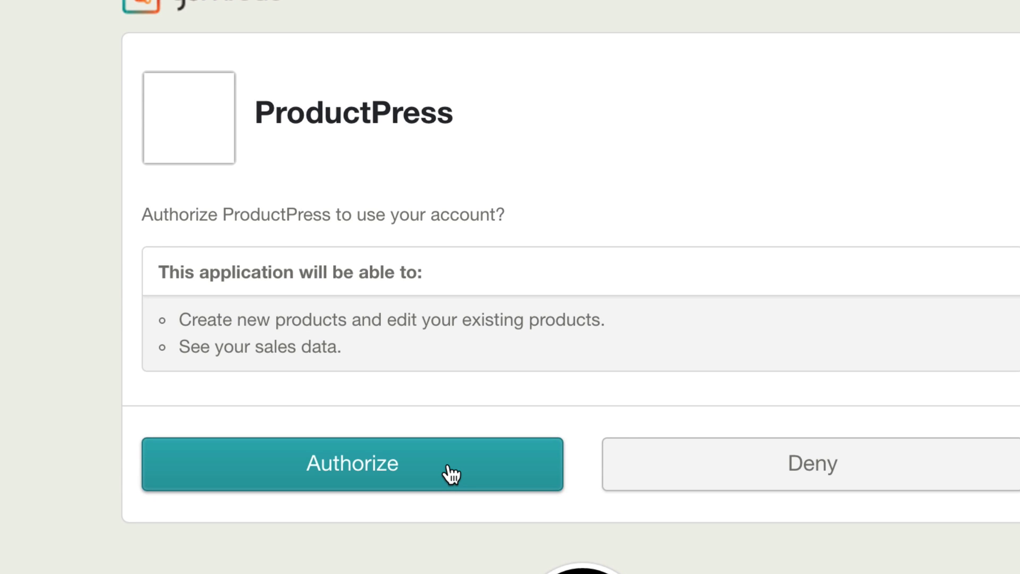
Step: Authorize ProductPress on Gumroad so the plugin shows Connected
{"action": "left_click", "coordinate": [352, 463]}
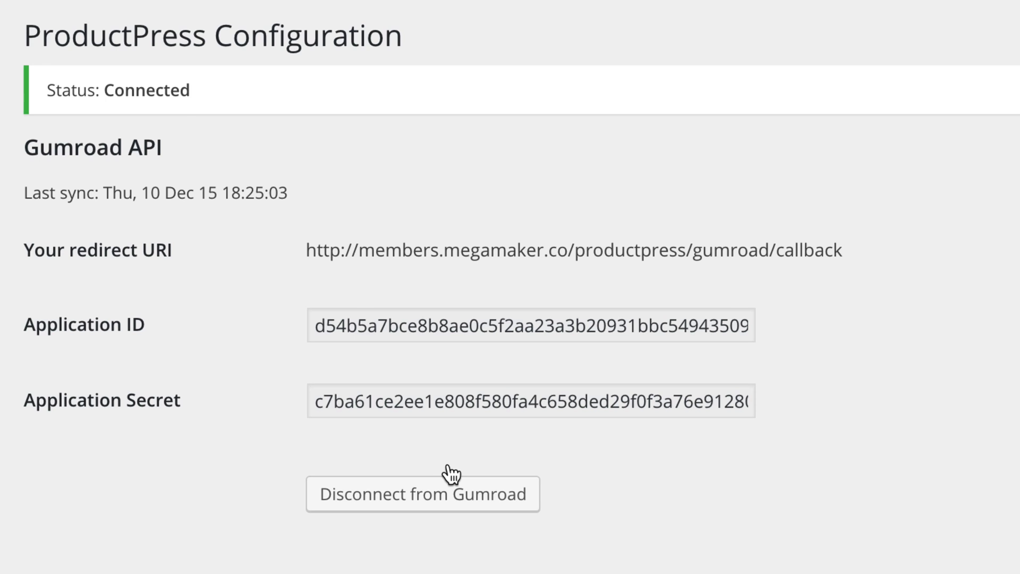
{"action": "scroll", "scroll_direction": "down", "scroll_amount": 3}
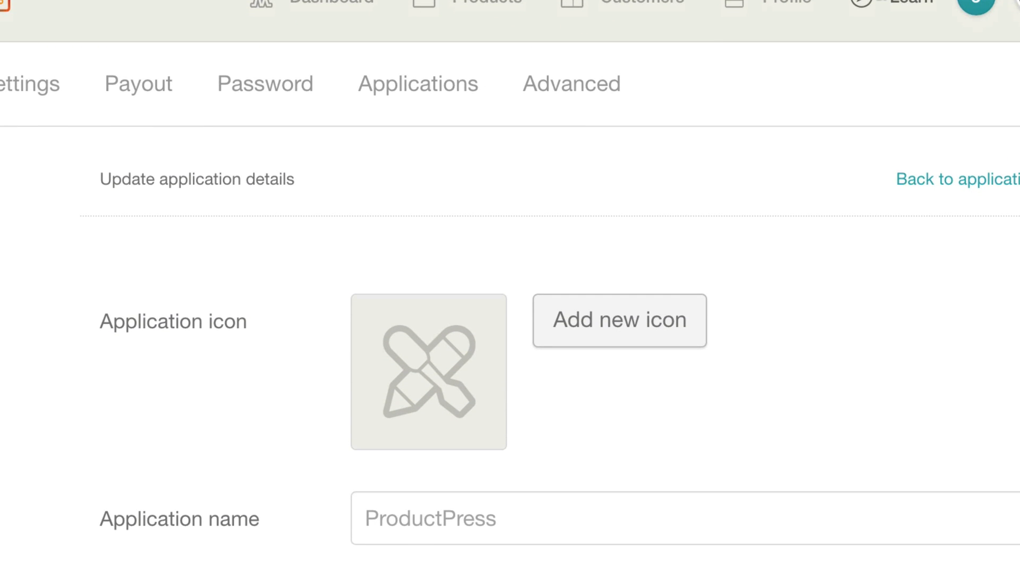
Step: Start a new subscription product named MegaMaker Yearly at $78 billed per year
{"action": "left_click", "coordinate": [485, 48]}
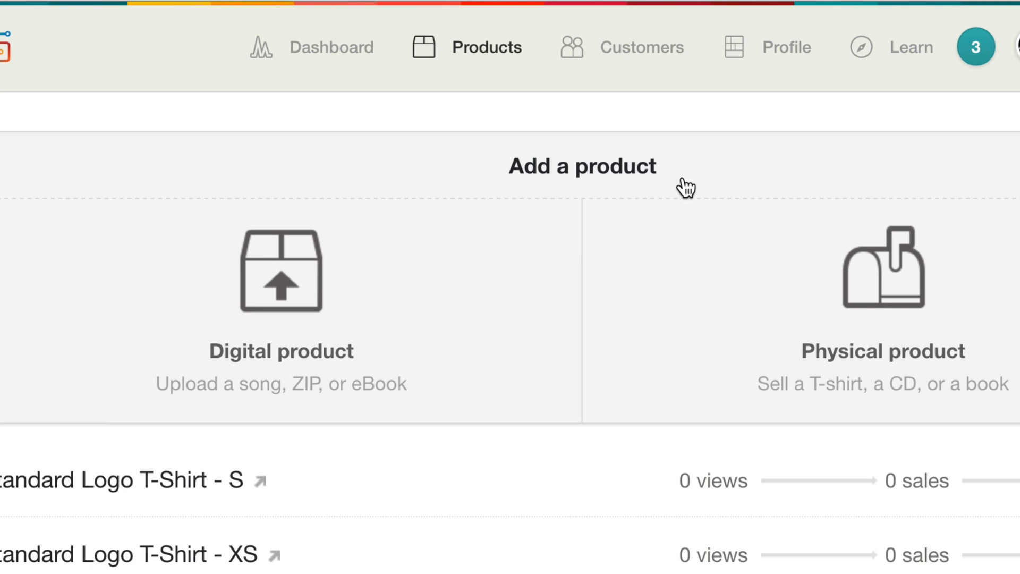
{"action": "mouse_move", "coordinate": [273, 302]}
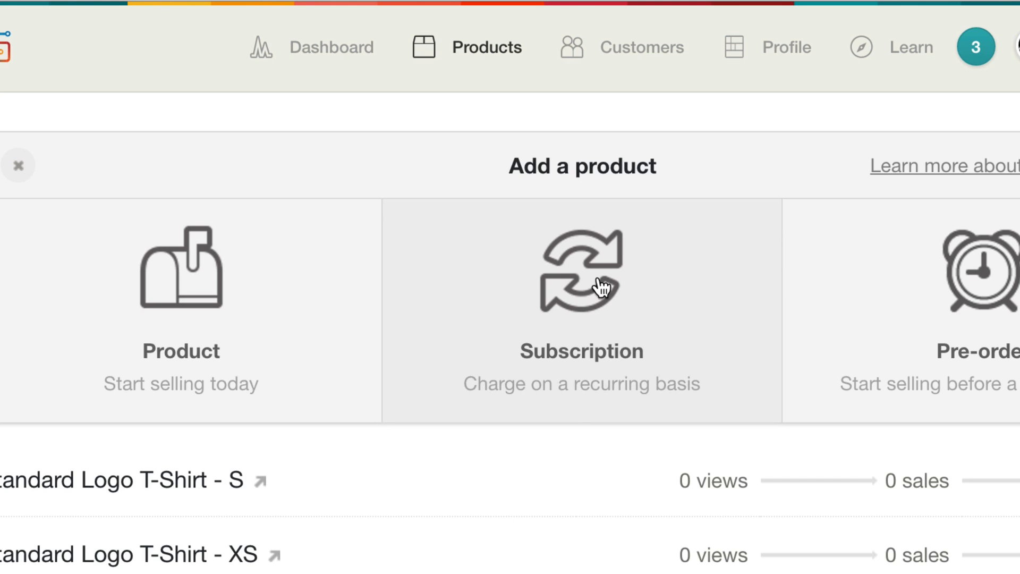
{"action": "left_click", "coordinate": [597, 286]}
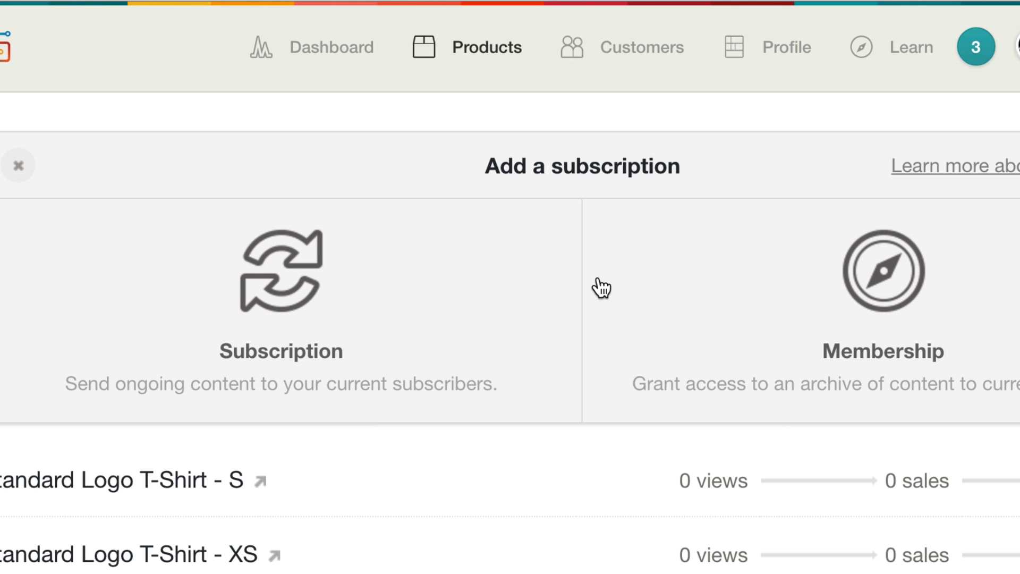
{"action": "left_click", "coordinate": [280, 278]}
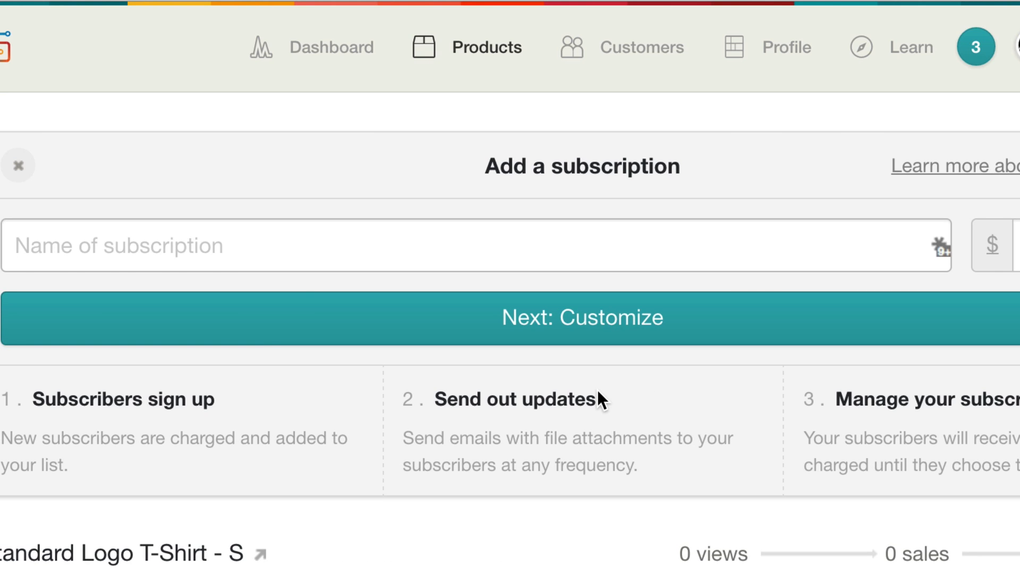
{"action": "type", "text": "E"}
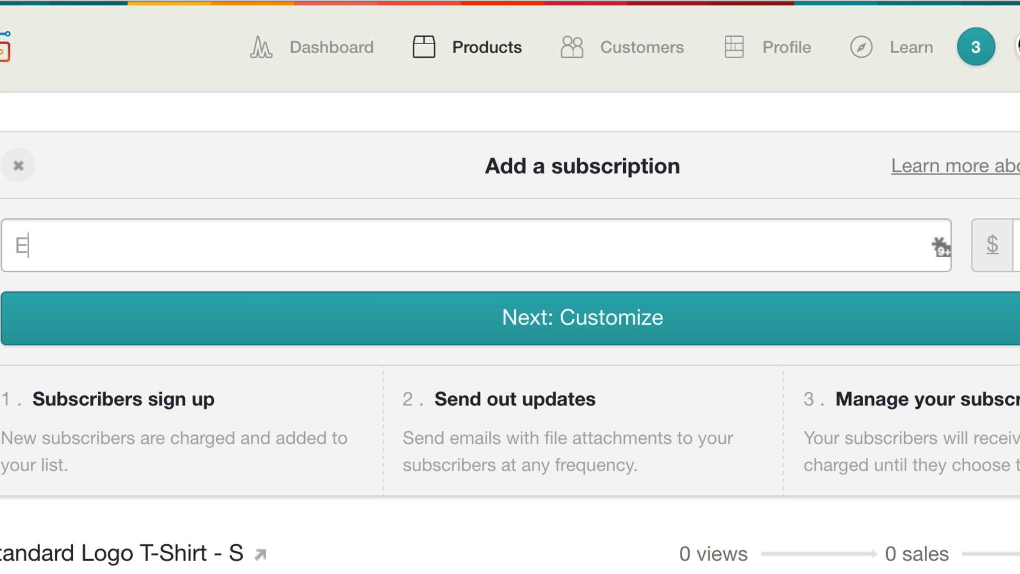
{"action": "type", "text": "MegaMaker YEA"}
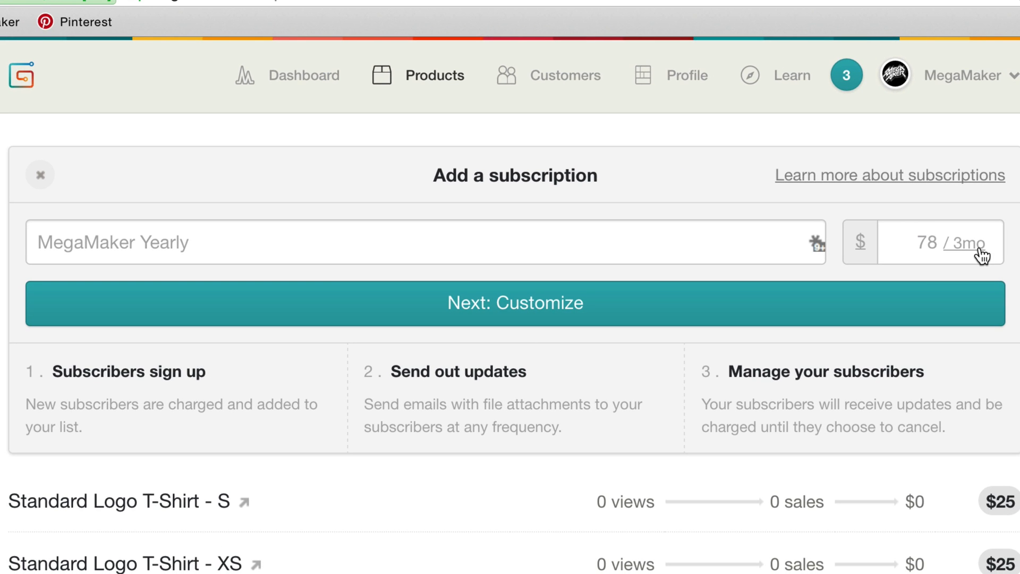
{"action": "left_click", "coordinate": [963, 243]}
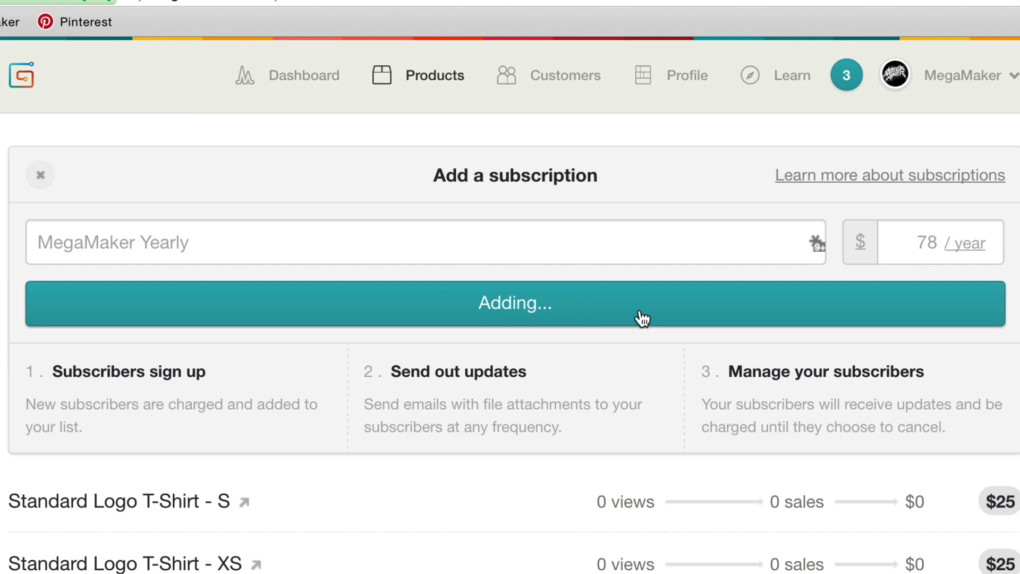
Step: Create the subscription, skip customizing, and publish MegaMaker Yearly
{"action": "left_click", "coordinate": [515, 304]}
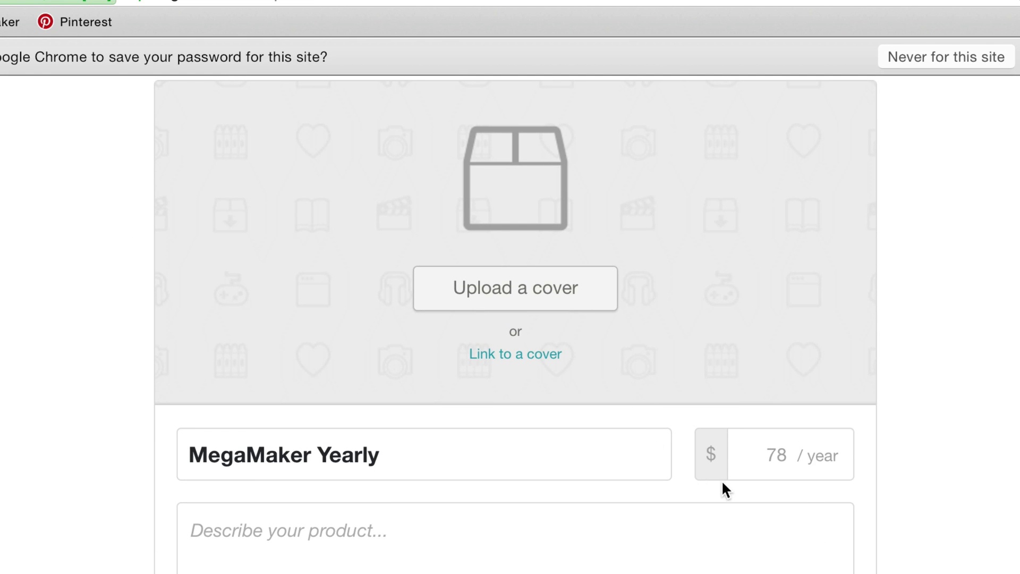
{"action": "left_click", "coordinate": [948, 56]}
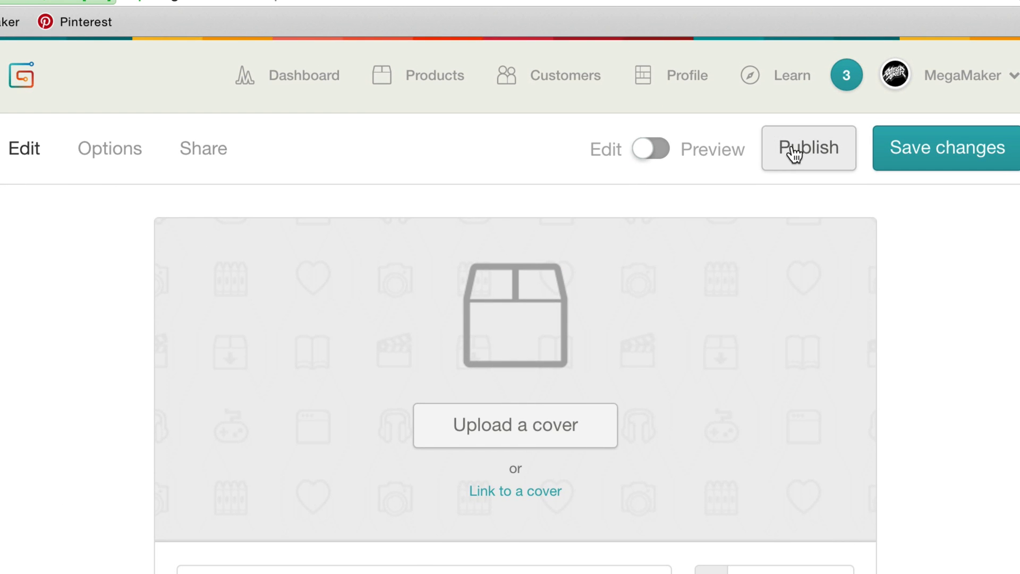
{"action": "left_click", "coordinate": [808, 148]}
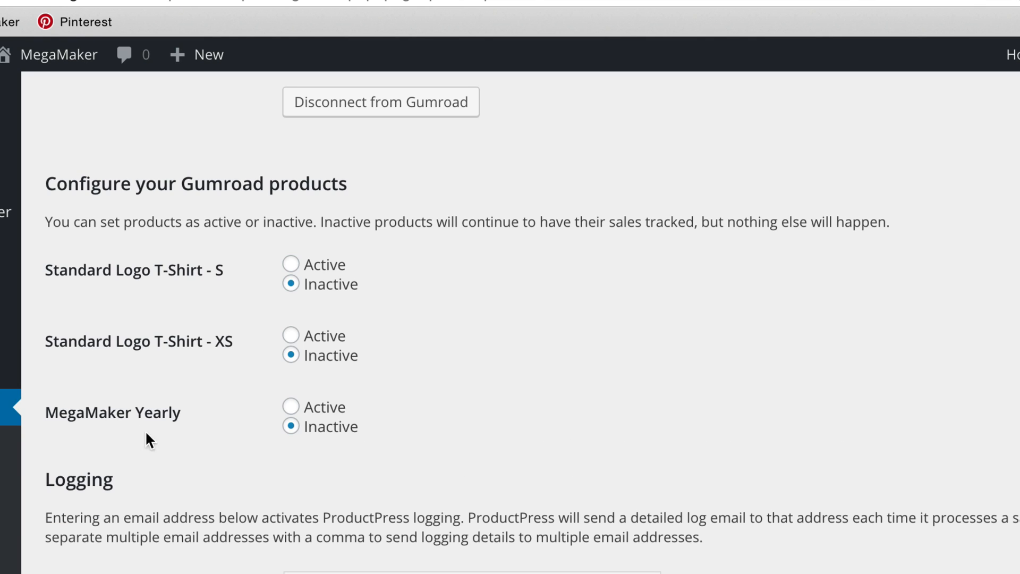
Step: Set MegaMaker Yearly to Active in ProductPress and save the configuration
{"action": "left_click", "coordinate": [289, 407]}
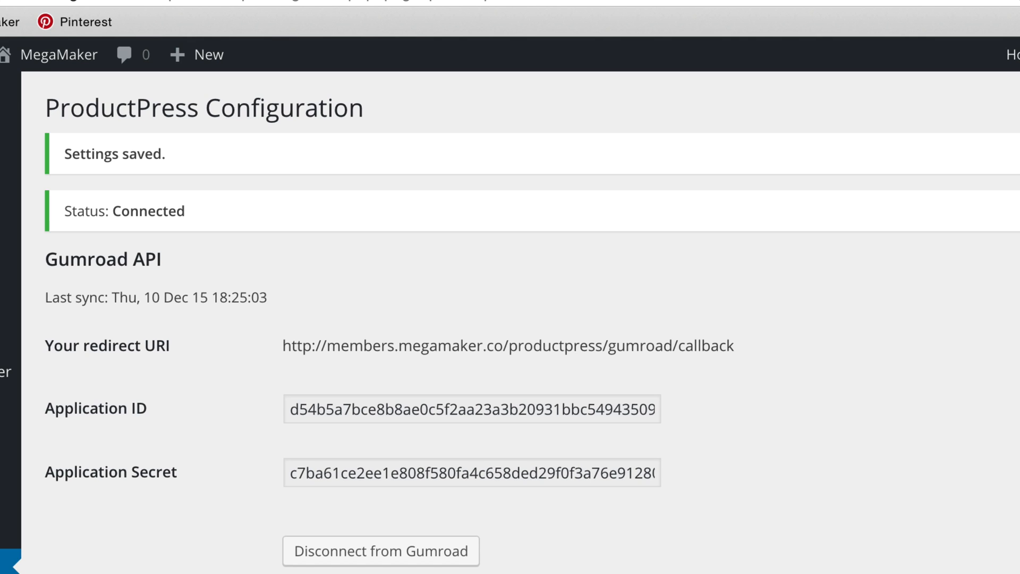
{"action": "scroll", "scroll_direction": "down", "scroll_amount": 3}
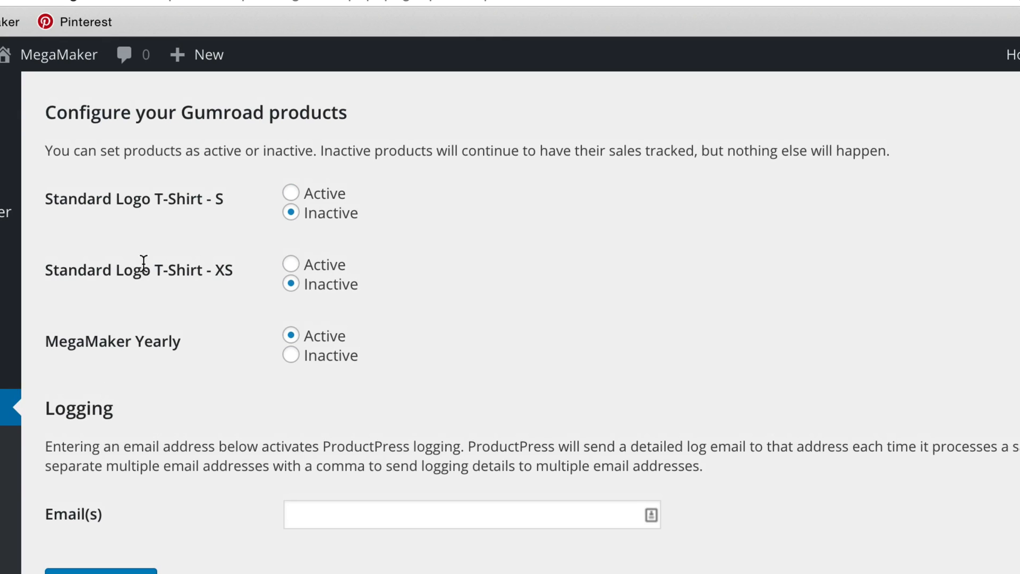
{"action": "mouse_move", "coordinate": [146, 305]}
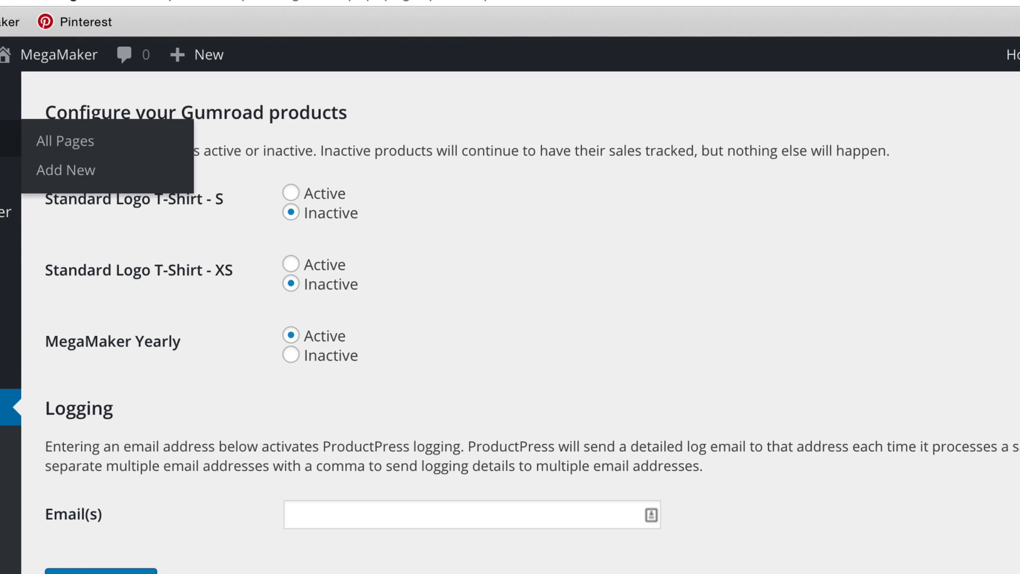
Step: Open the Members page for editing from the All Pages list
{"action": "left_click", "coordinate": [59, 140]}
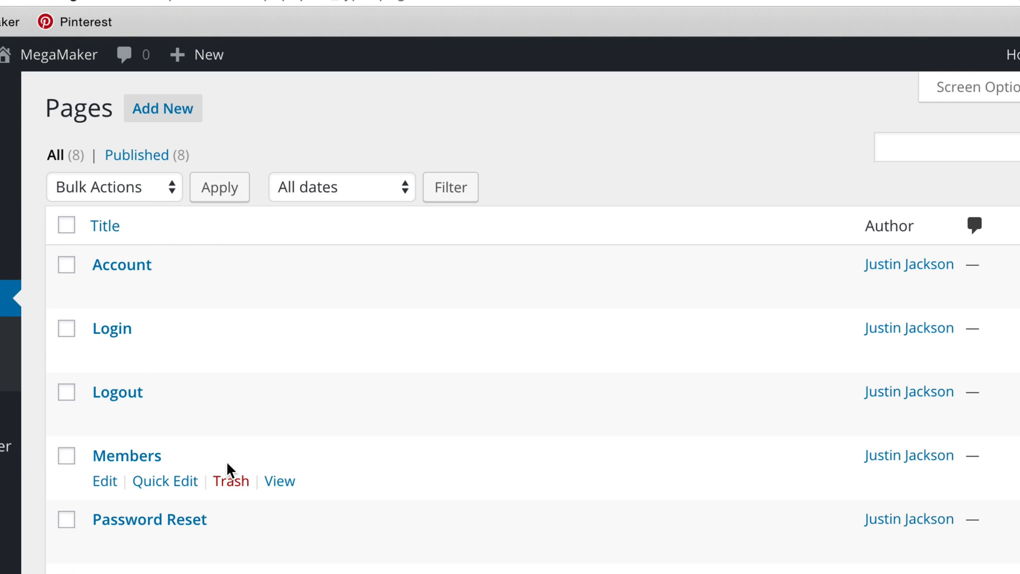
{"action": "mouse_move", "coordinate": [102, 489]}
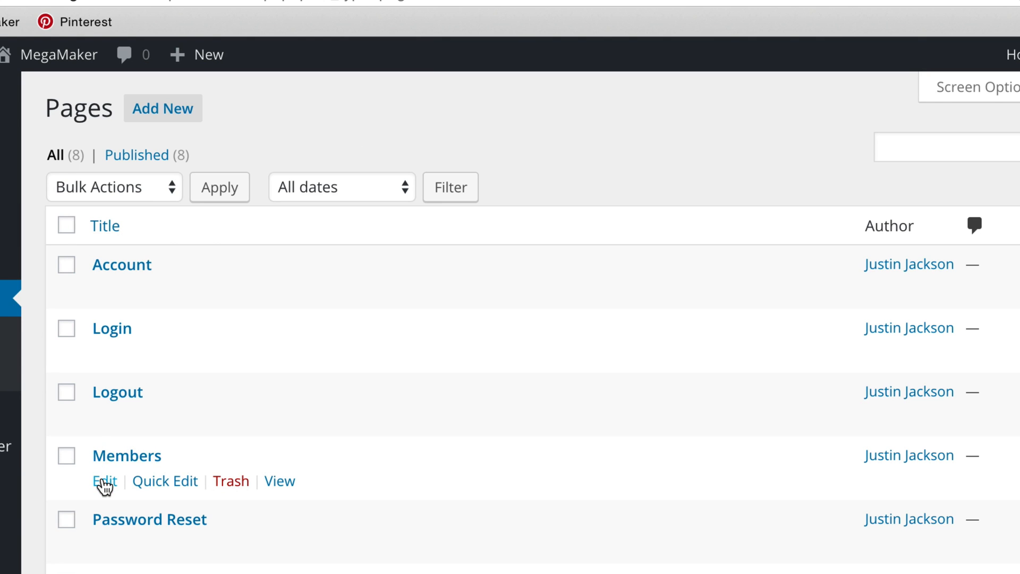
{"action": "left_click", "coordinate": [104, 481]}
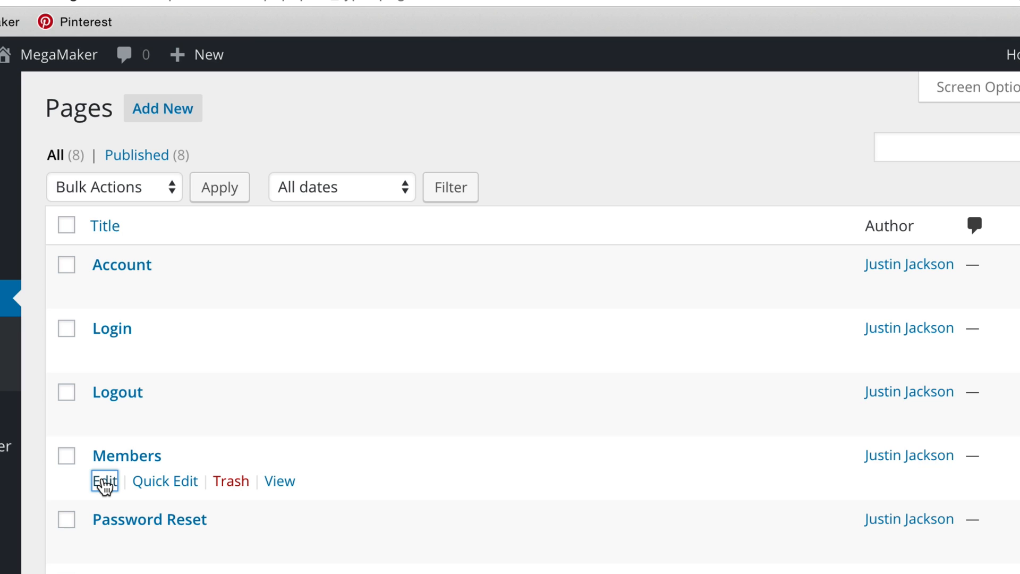
{"action": "left_click", "coordinate": [104, 481]}
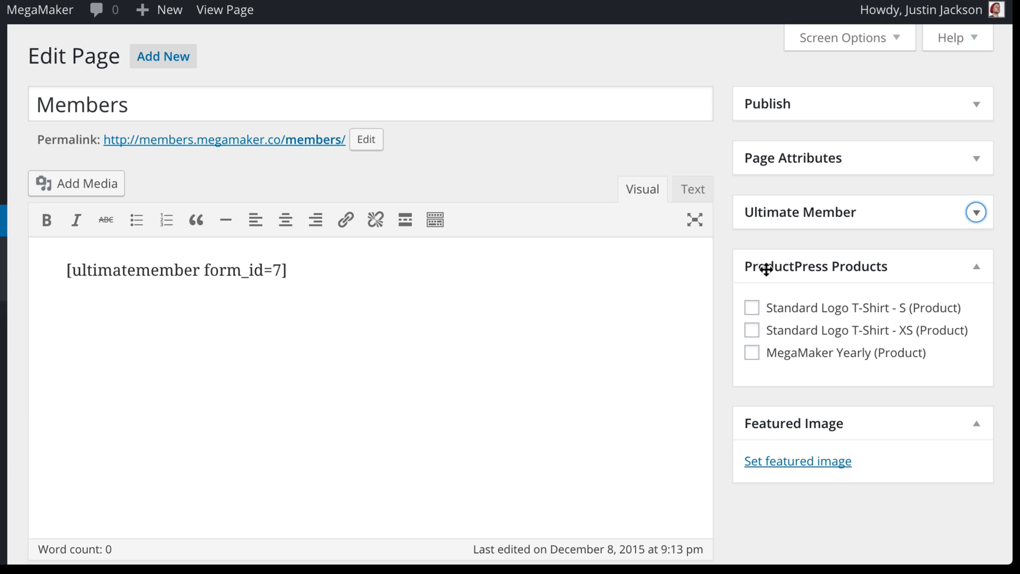
{"action": "mouse_move", "coordinate": [809, 284]}
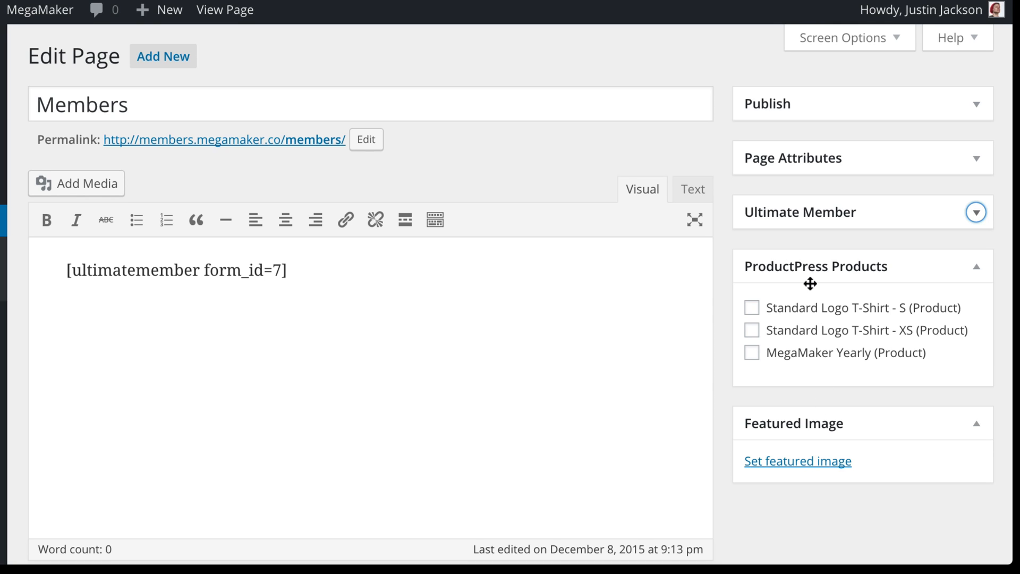
Step: Tick MegaMaker Yearly under ProductPress Products, update the page and view it live
{"action": "left_click", "coordinate": [752, 352]}
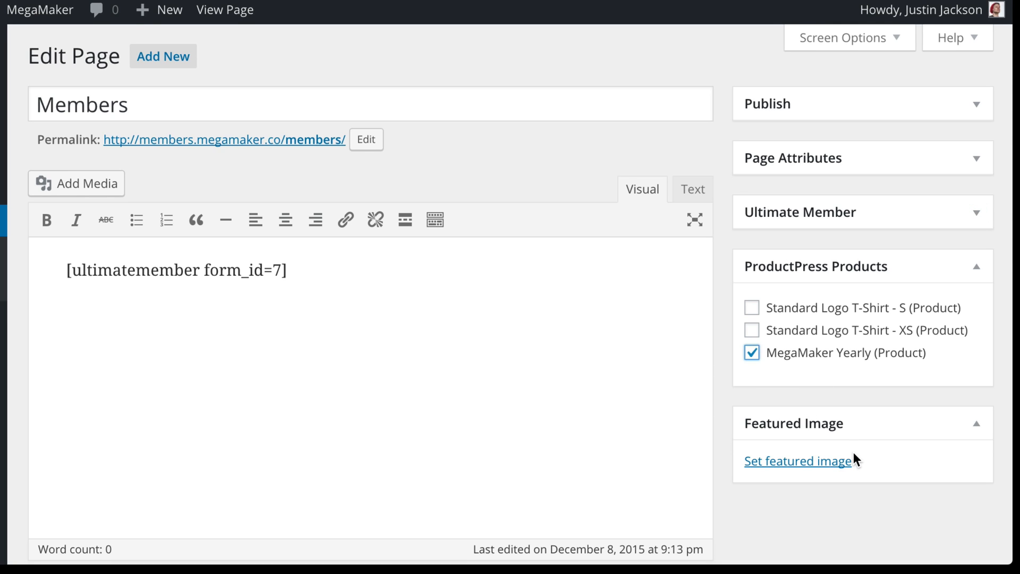
{"action": "mouse_move", "coordinate": [807, 385]}
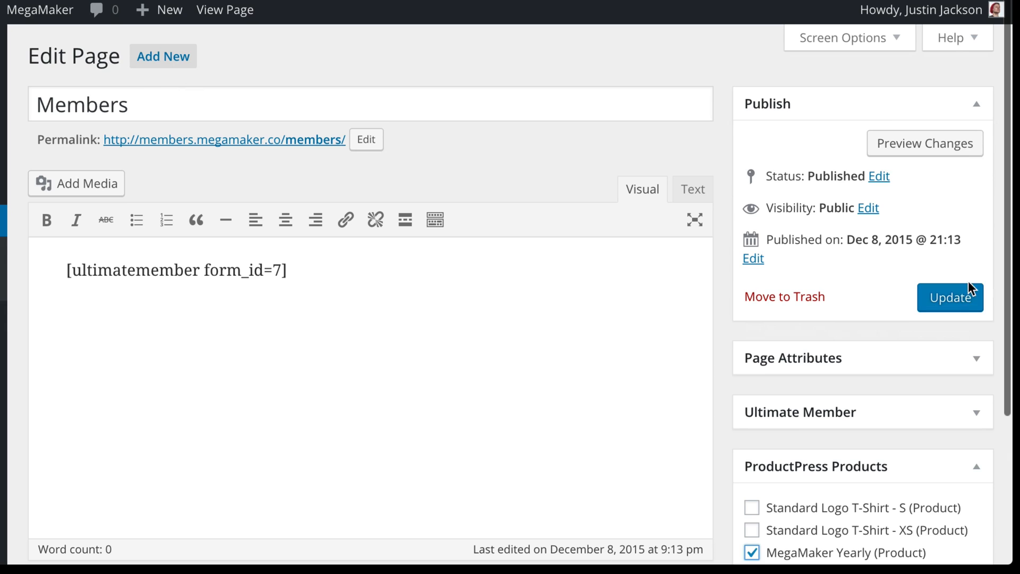
{"action": "left_click", "coordinate": [949, 296]}
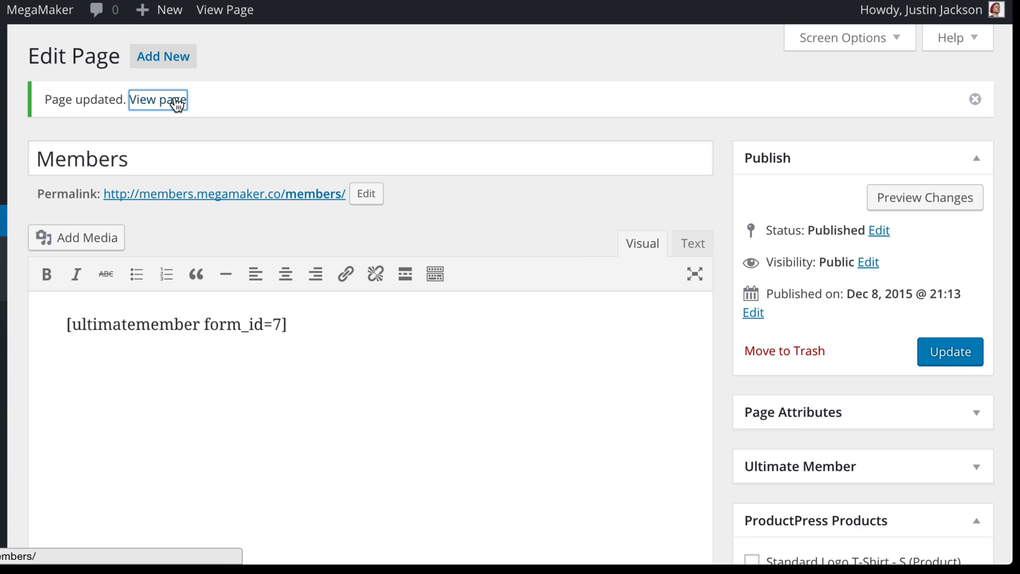
{"action": "left_click", "coordinate": [159, 100]}
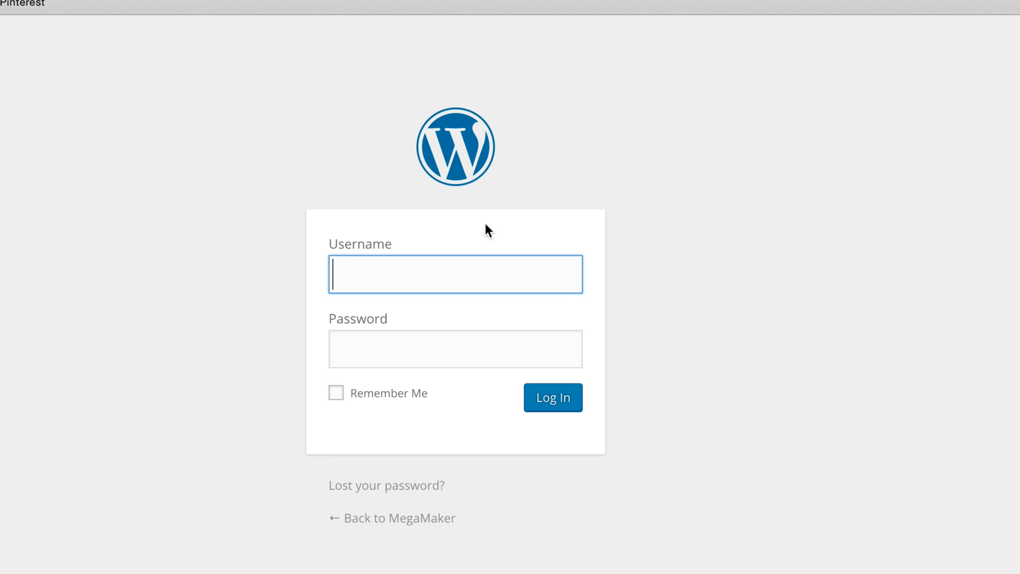
{"action": "mouse_move", "coordinate": [610, 299]}
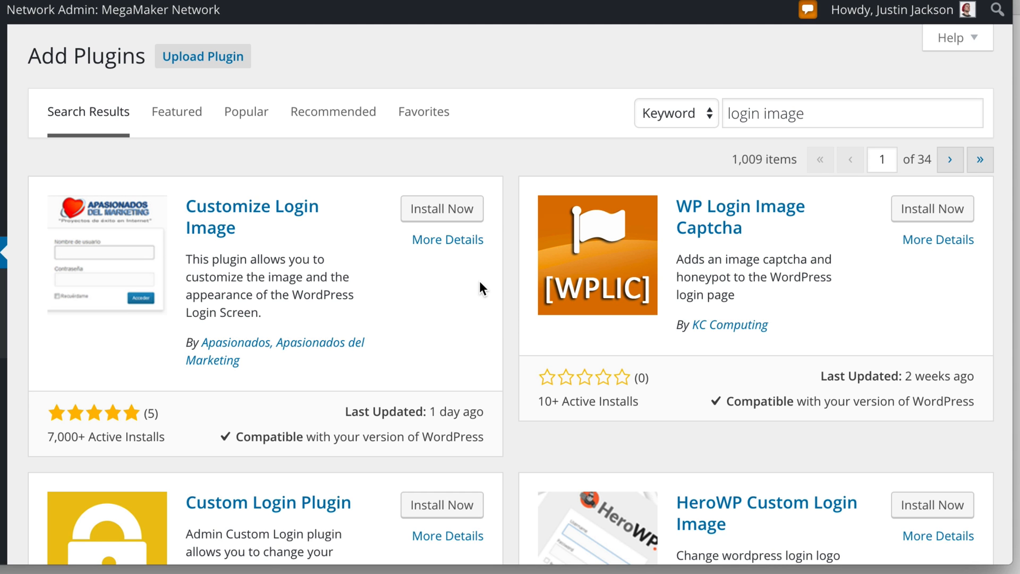
{"action": "mouse_move", "coordinate": [274, 392]}
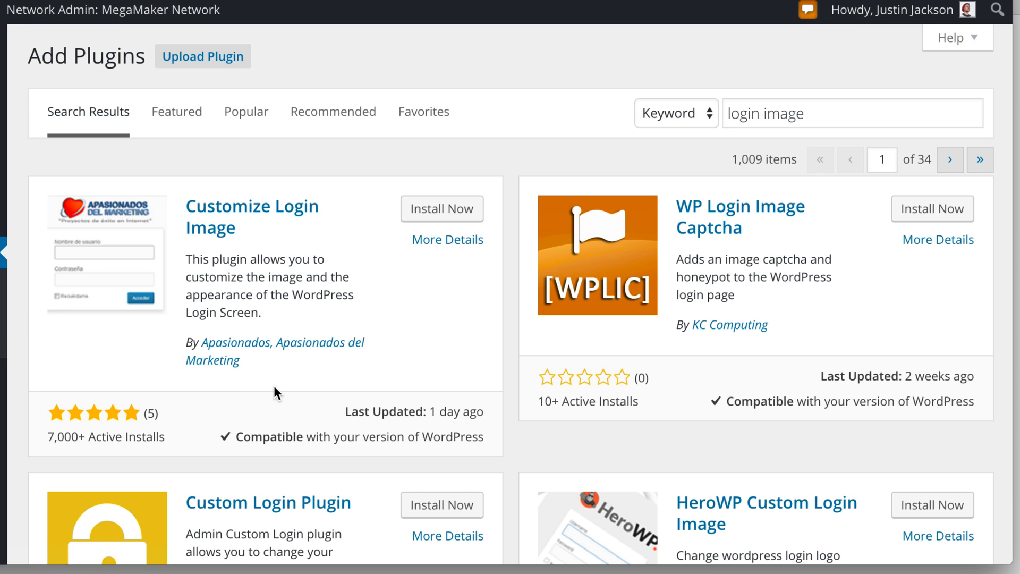
{"action": "mouse_move", "coordinate": [755, 161]}
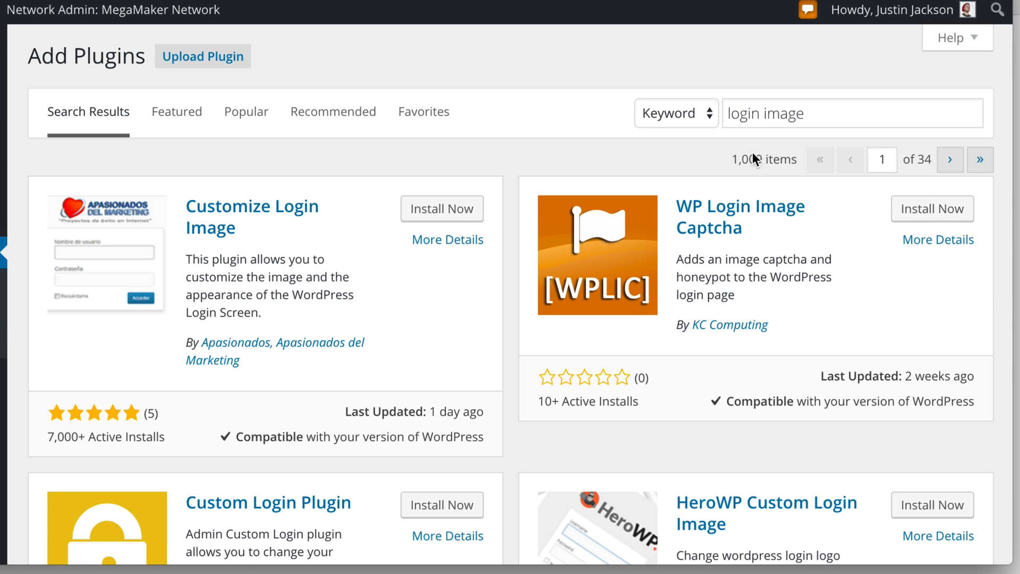
{"action": "mouse_move", "coordinate": [454, 212]}
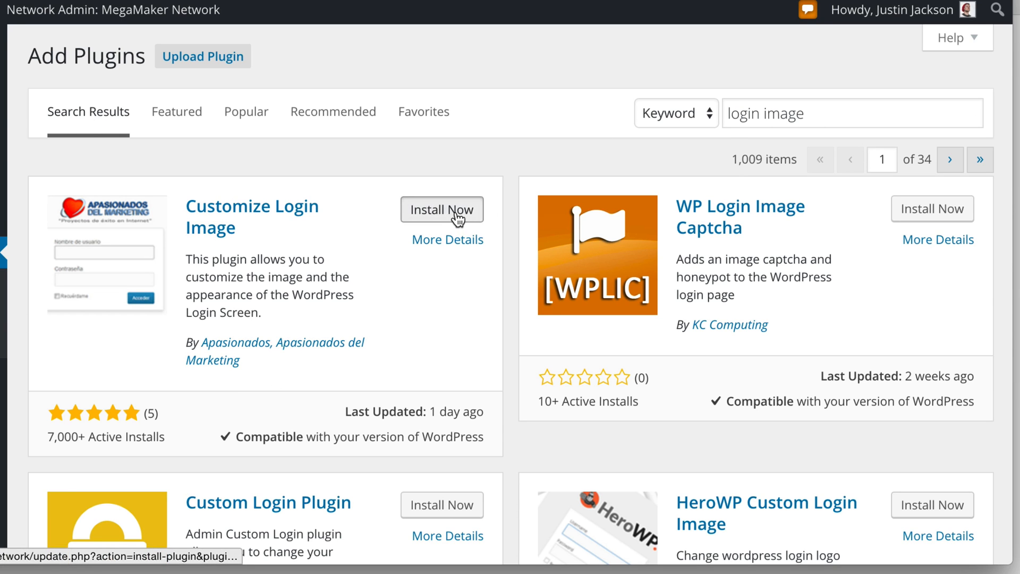
Step: Install and activate Customize Login Image, then go to its settings
{"action": "left_click", "coordinate": [442, 209]}
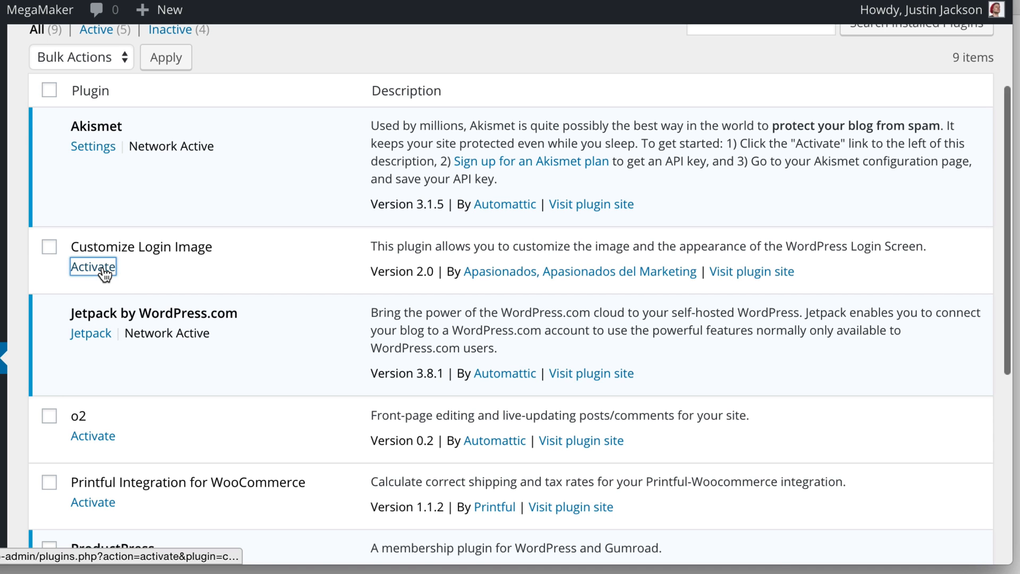
{"action": "left_click", "coordinate": [93, 267]}
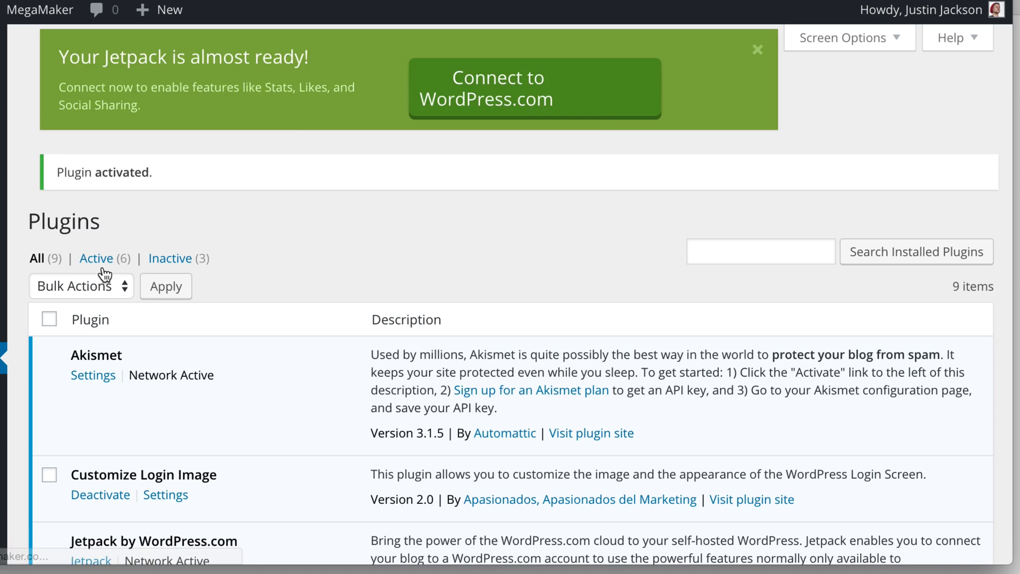
{"action": "scroll", "scroll_direction": "down", "scroll_amount": 3}
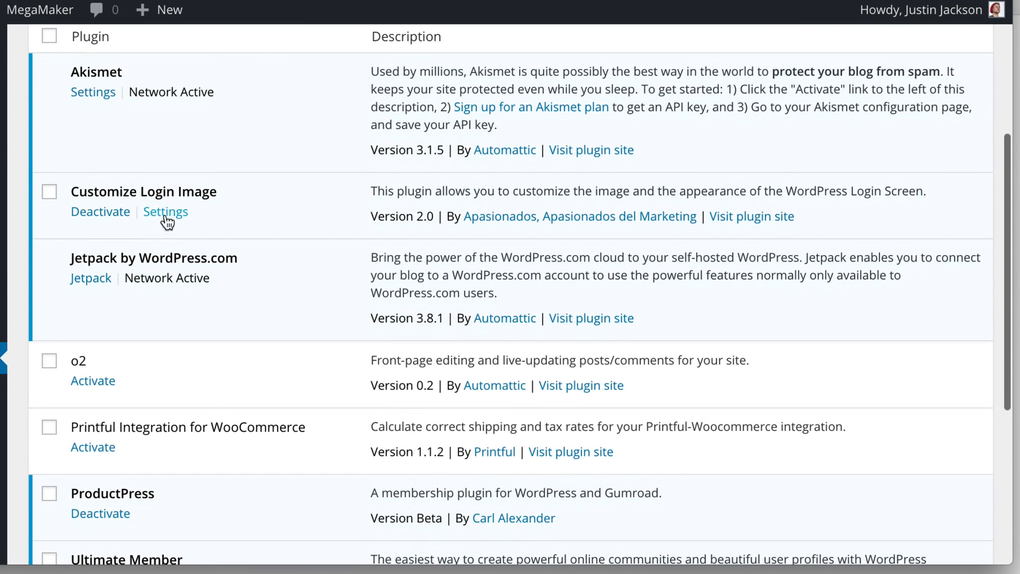
{"action": "left_click", "coordinate": [165, 211]}
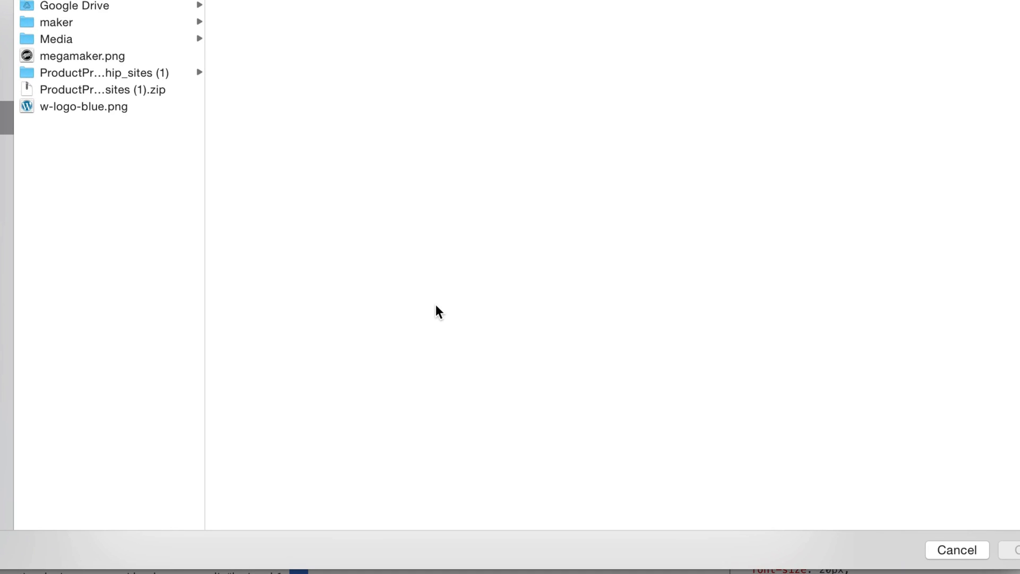
Step: Upload megamaker.png and set it as the custom login logo
{"action": "left_click", "coordinate": [81, 55]}
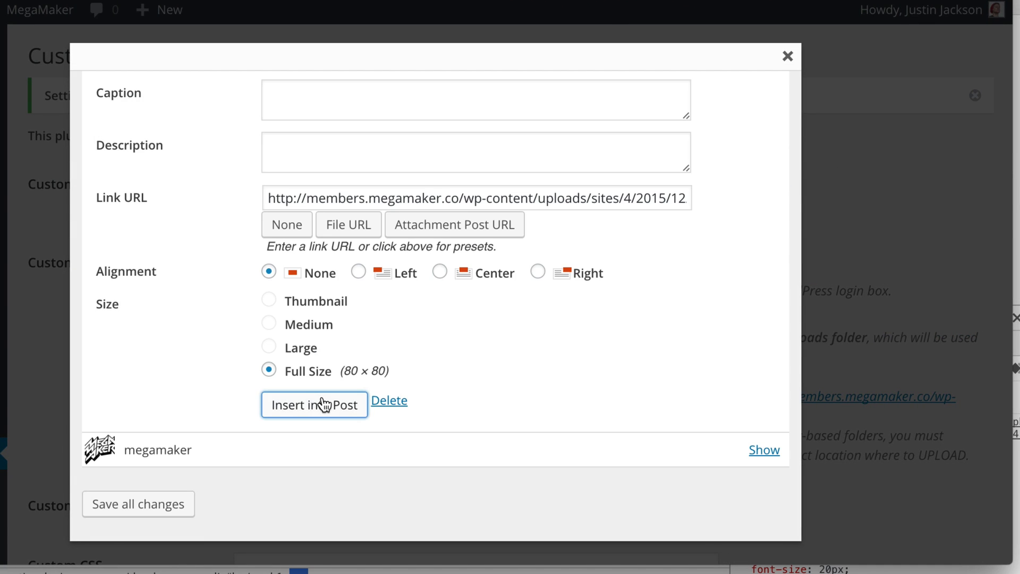
{"action": "left_click", "coordinate": [315, 404]}
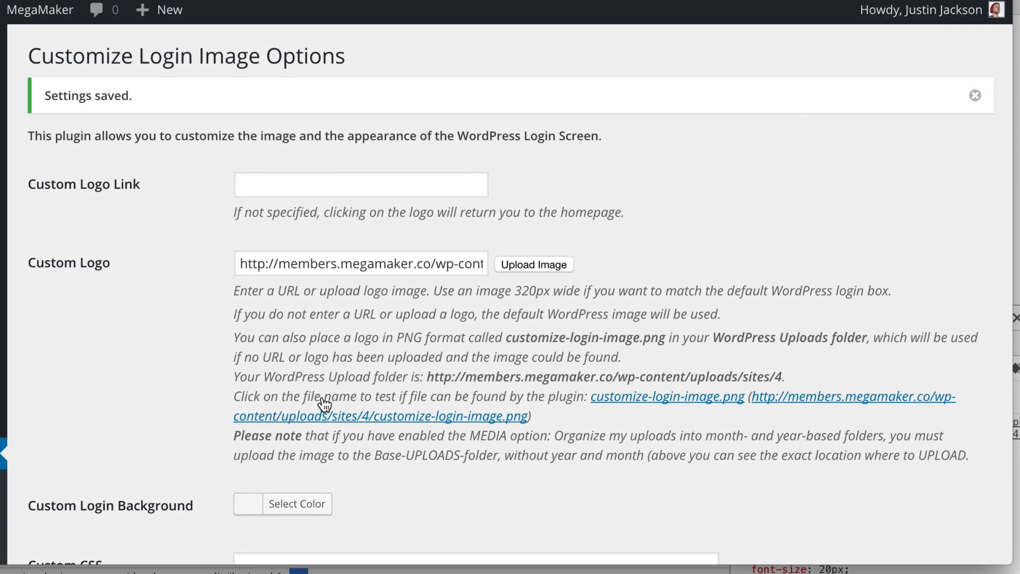
{"action": "scroll", "scroll_direction": "down", "scroll_amount": 3}
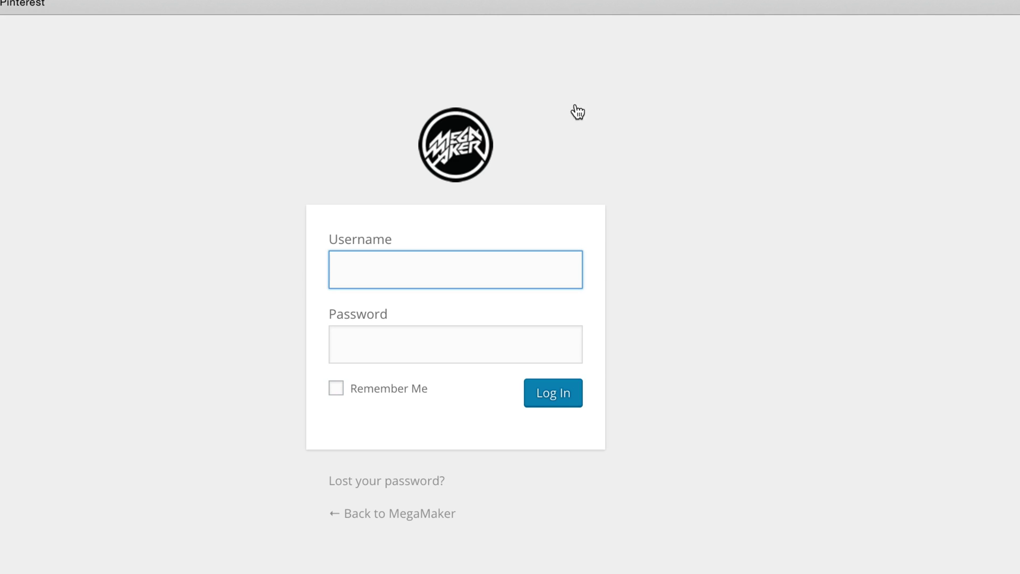
{"action": "mouse_move", "coordinate": [602, 373]}
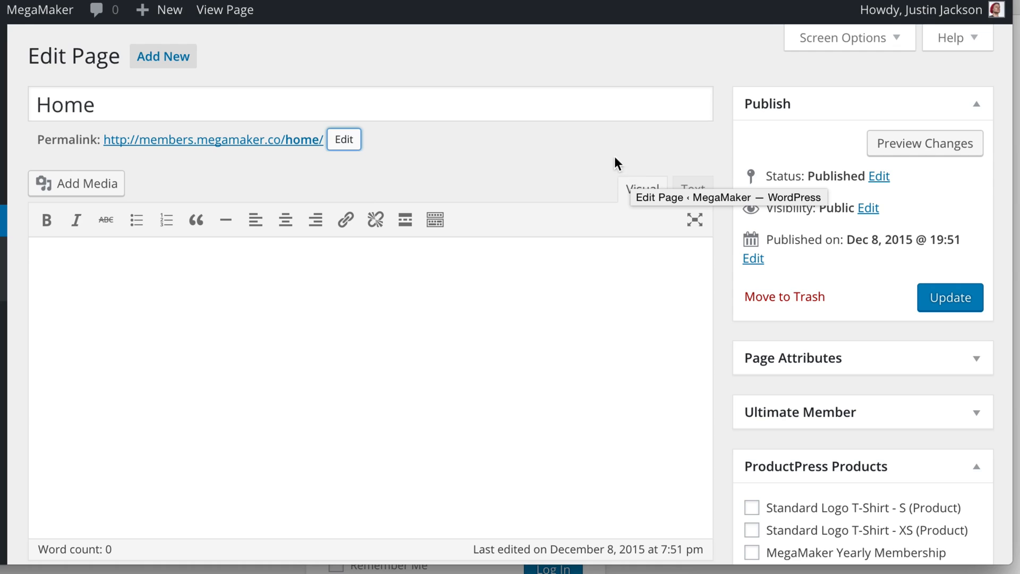
{"action": "mouse_move", "coordinate": [541, 170]}
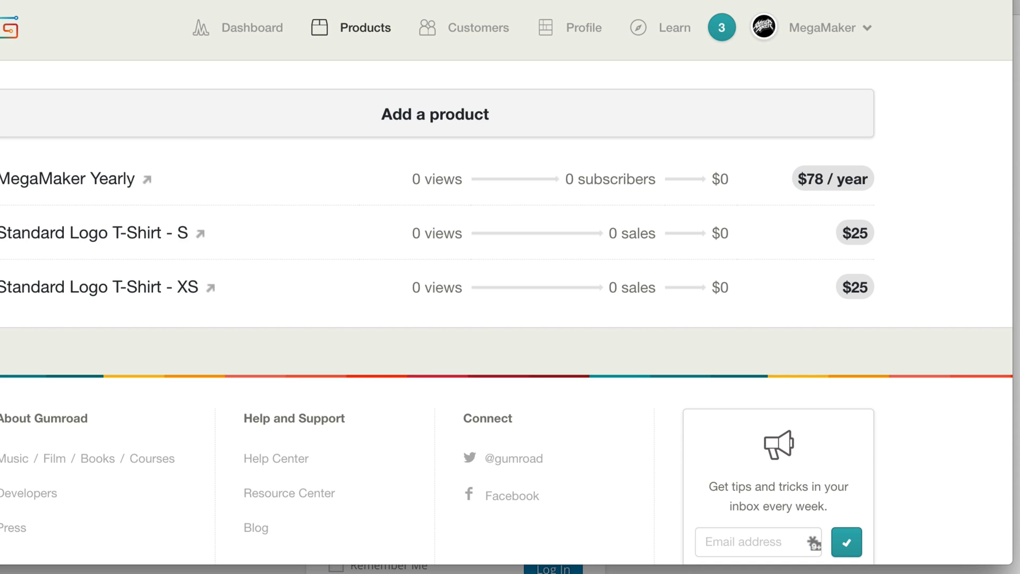
Step: Show MegaMaker Yearly's Share overlay options and start the button text 'Become a'
{"action": "left_click", "coordinate": [63, 178]}
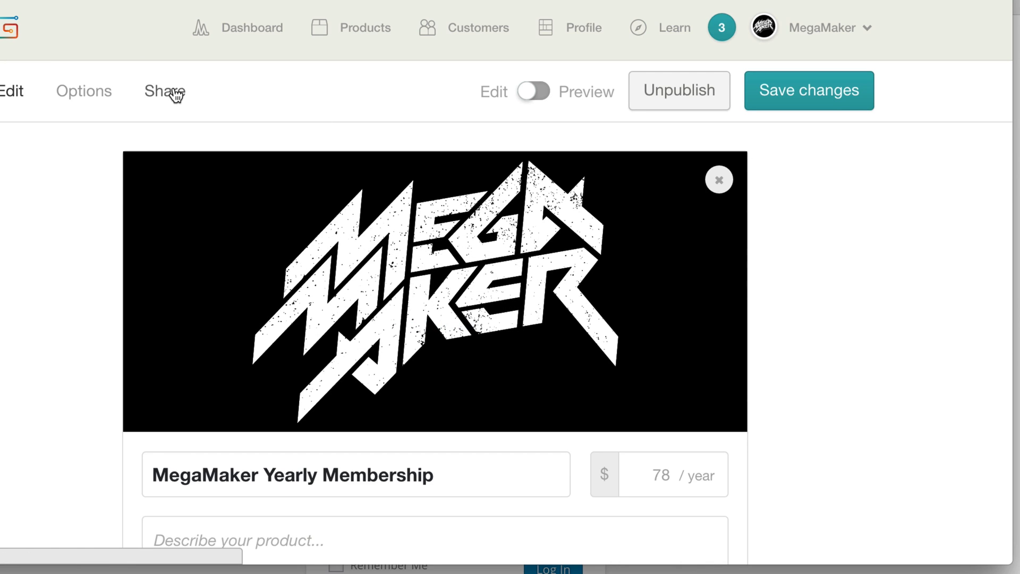
{"action": "left_click", "coordinate": [164, 92]}
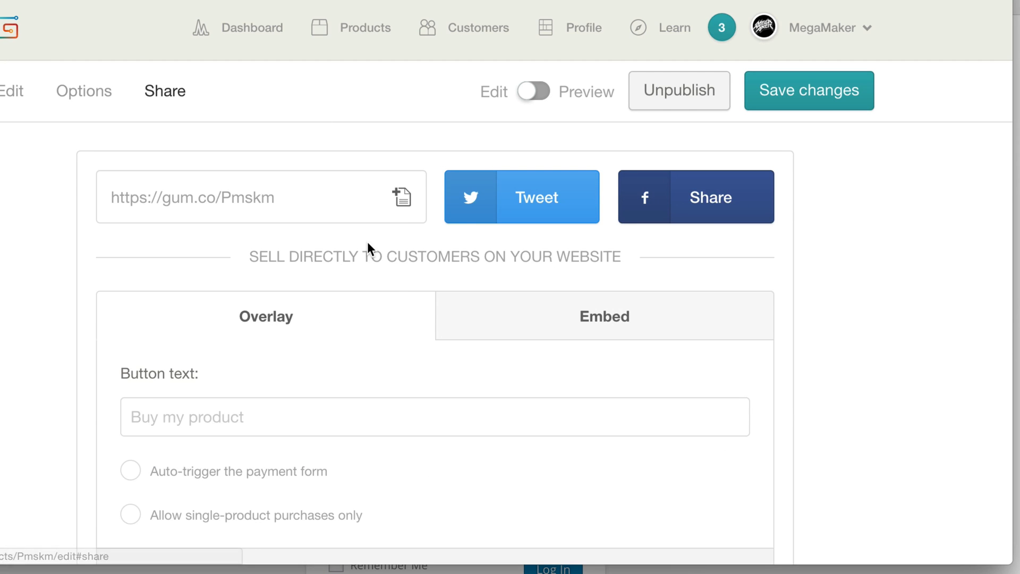
{"action": "scroll", "scroll_direction": "down", "scroll_amount": 3}
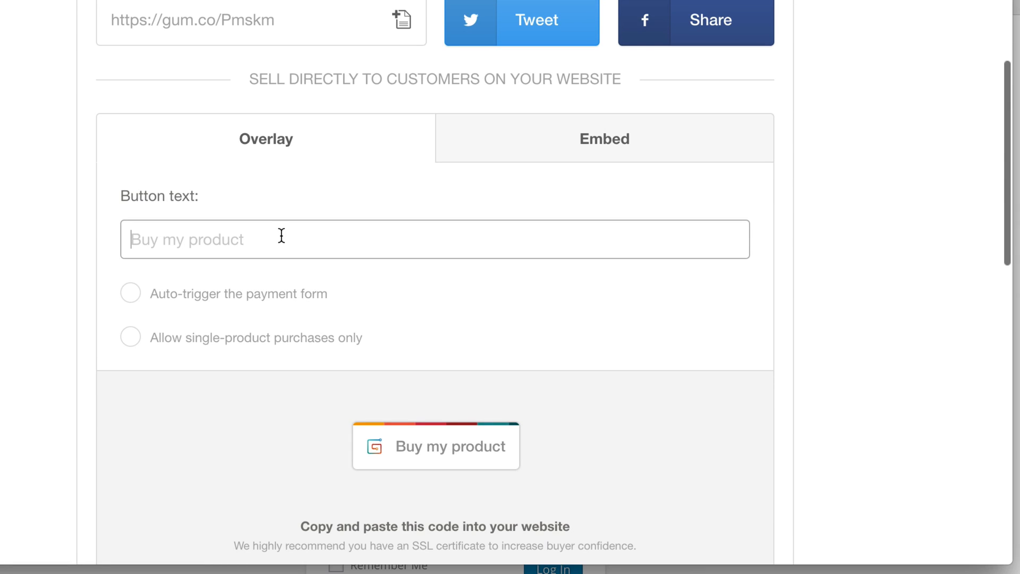
{"action": "type", "text": "Become a"}
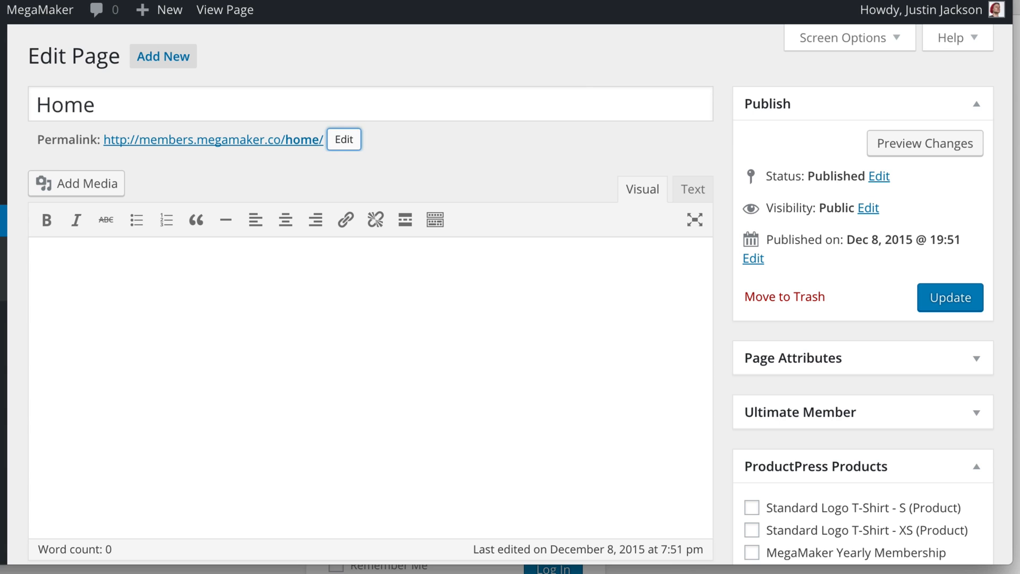
Step: Paste the Gumroad overlay script into the Home page's HTML editor and update the page
{"action": "left_click", "coordinate": [693, 189]}
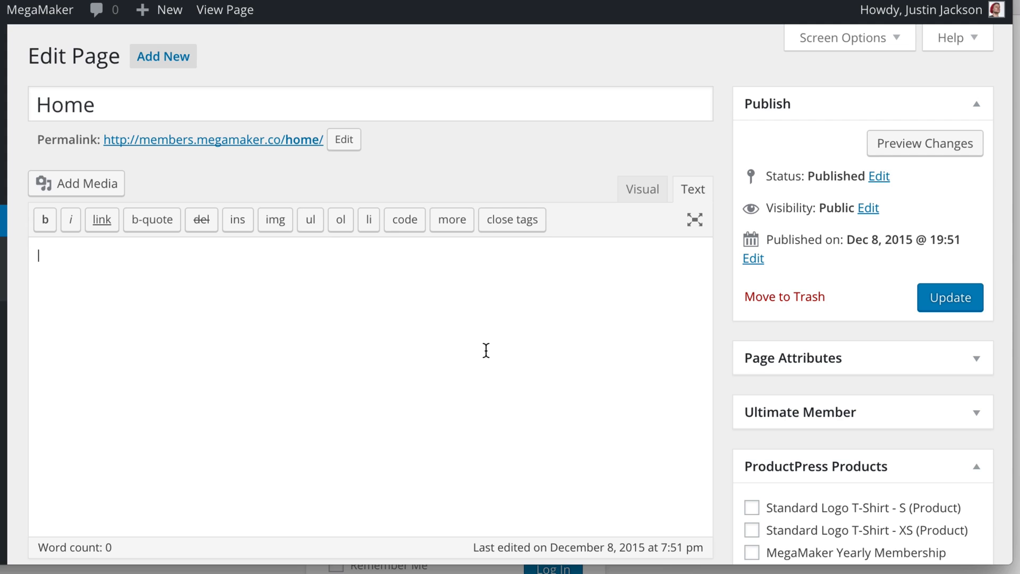
{"action": "type", "text": "<script src=\"https://gumroad.com/js/gumroad.js\"></script>"}
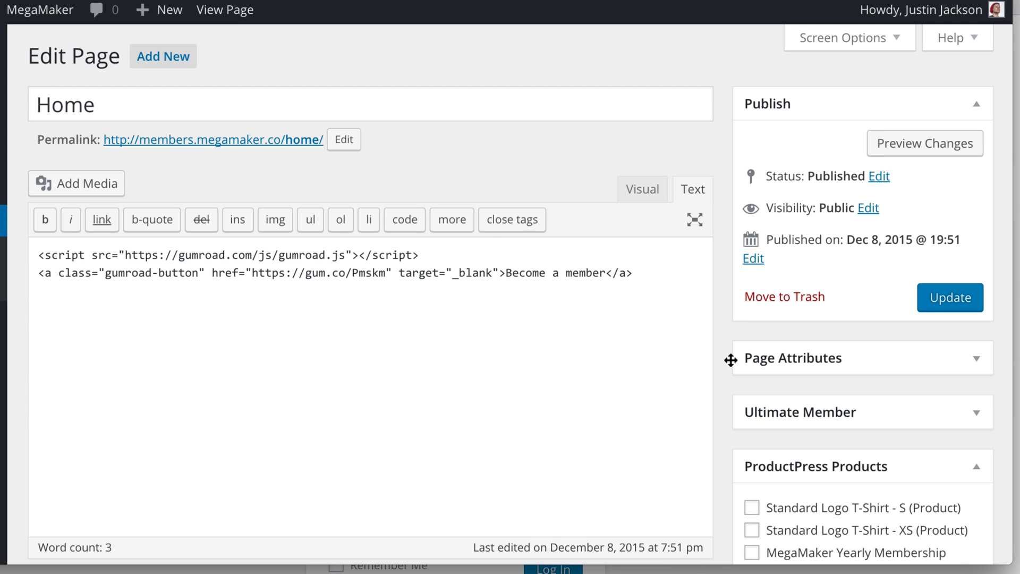
{"action": "left_click", "coordinate": [949, 297]}
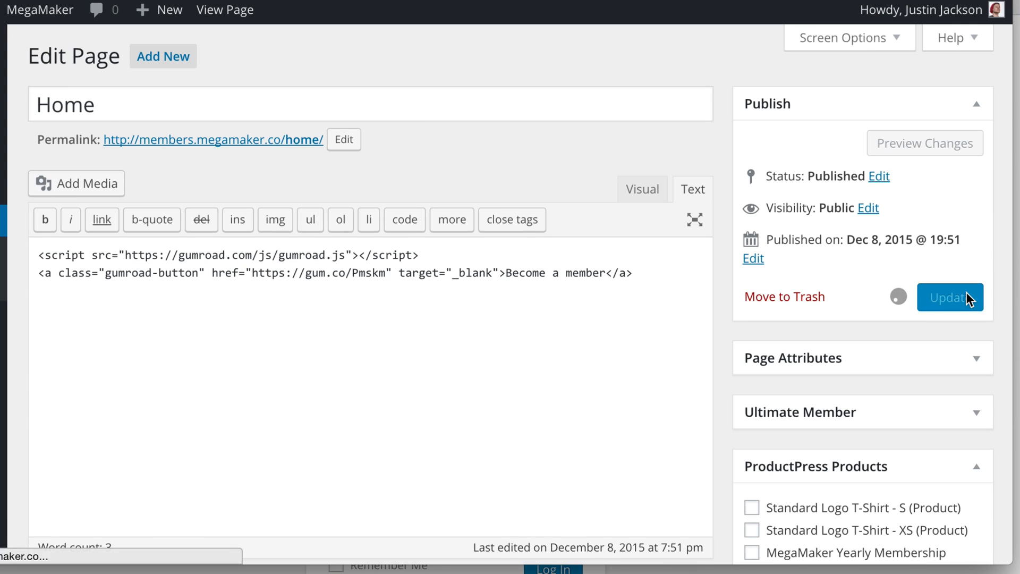
{"action": "left_click", "coordinate": [950, 297]}
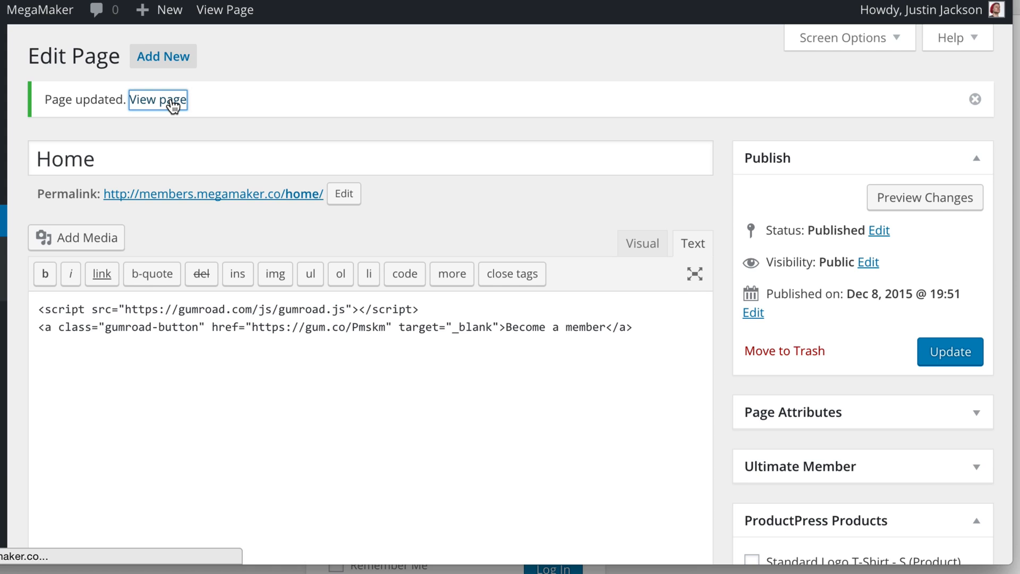
Step: View the live Home page and try the Become a member button
{"action": "left_click", "coordinate": [160, 100]}
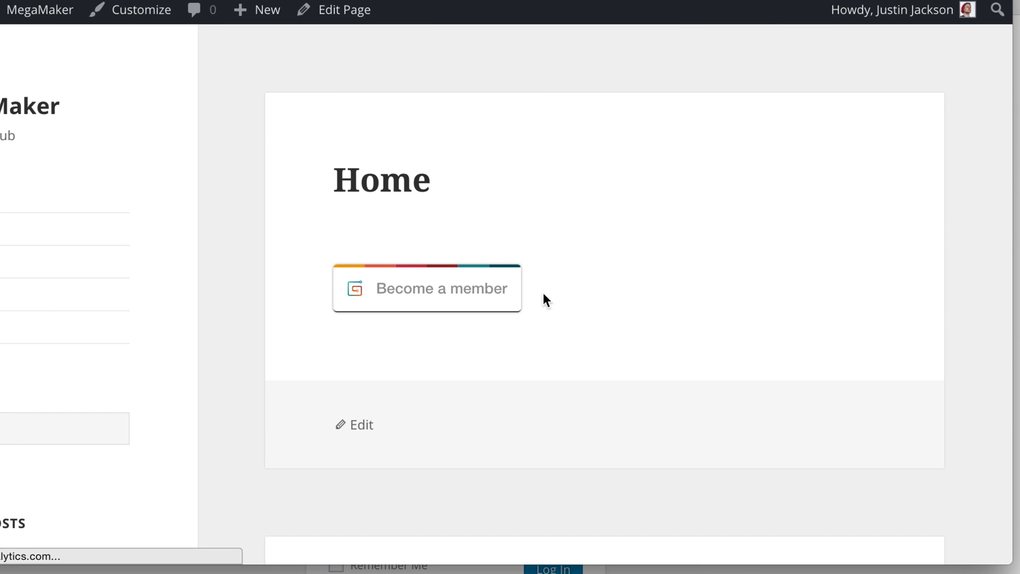
{"action": "mouse_move", "coordinate": [734, 455]}
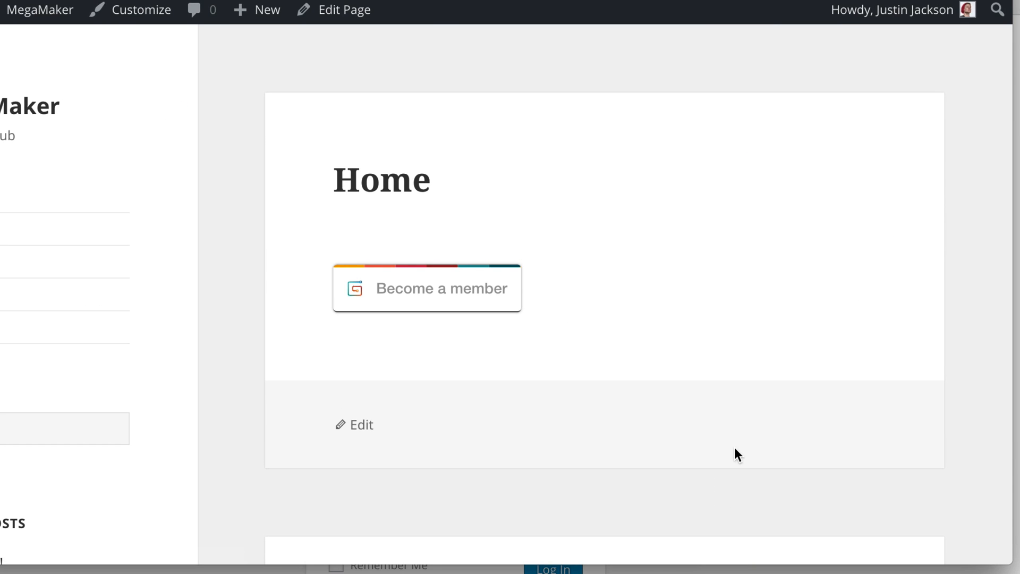
{"action": "left_click", "coordinate": [427, 288]}
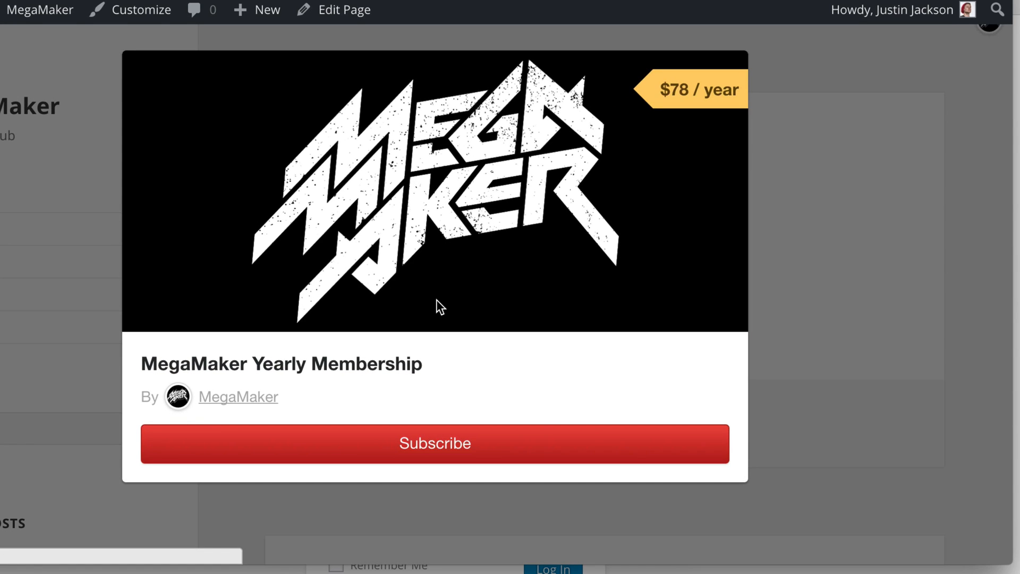
{"action": "mouse_move", "coordinate": [830, 378]}
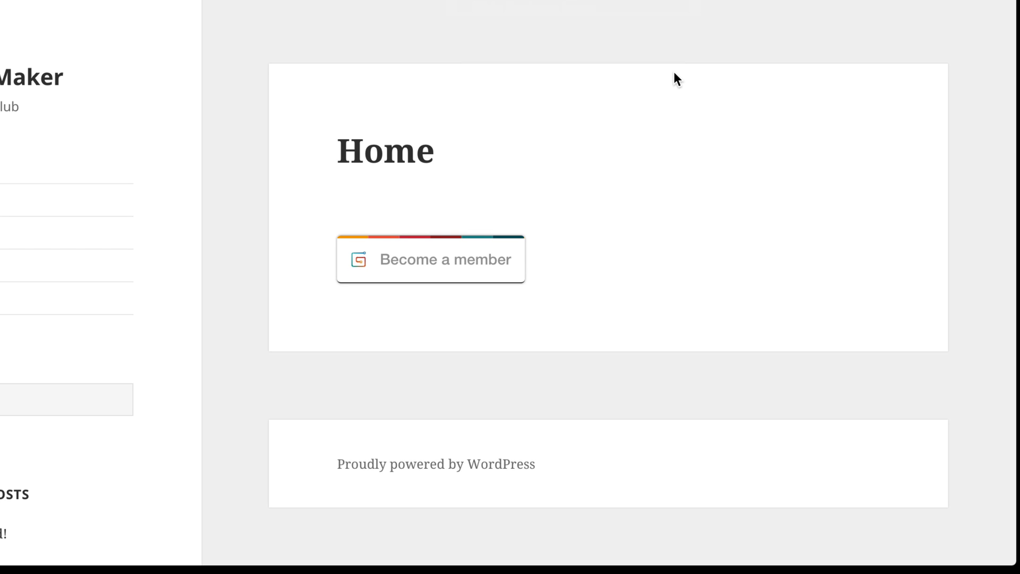
{"action": "mouse_move", "coordinate": [506, 274]}
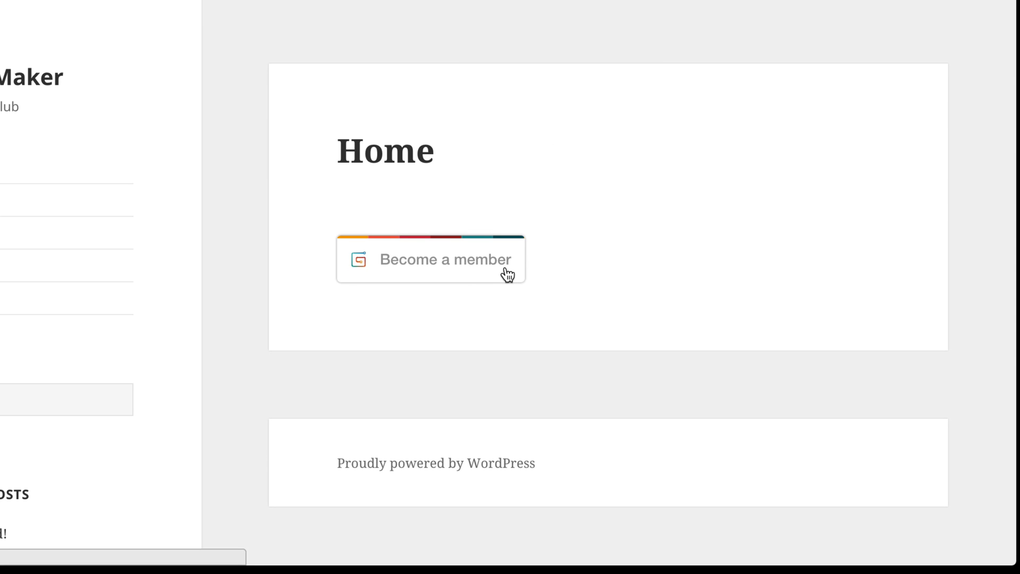
Step: Subscribe to the yearly membership with offer code 'test' and submit the purchase
{"action": "left_click", "coordinate": [446, 259]}
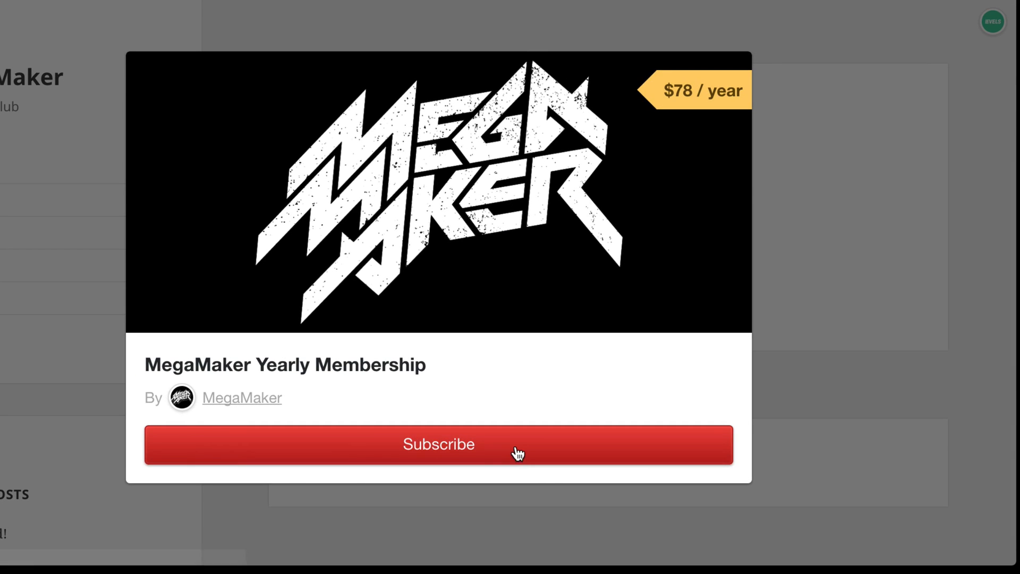
{"action": "left_click", "coordinate": [438, 444]}
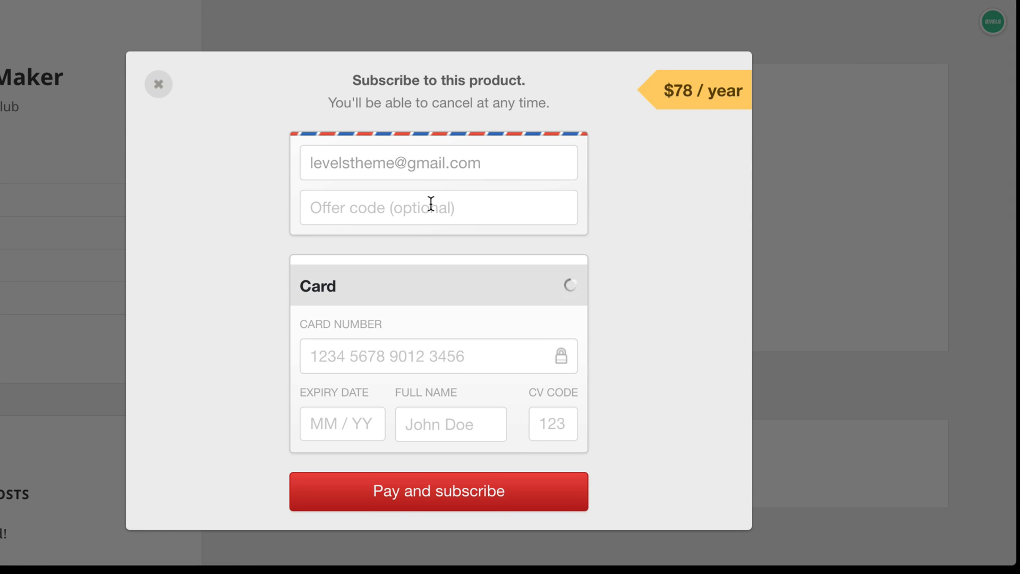
{"action": "type", "text": "test"}
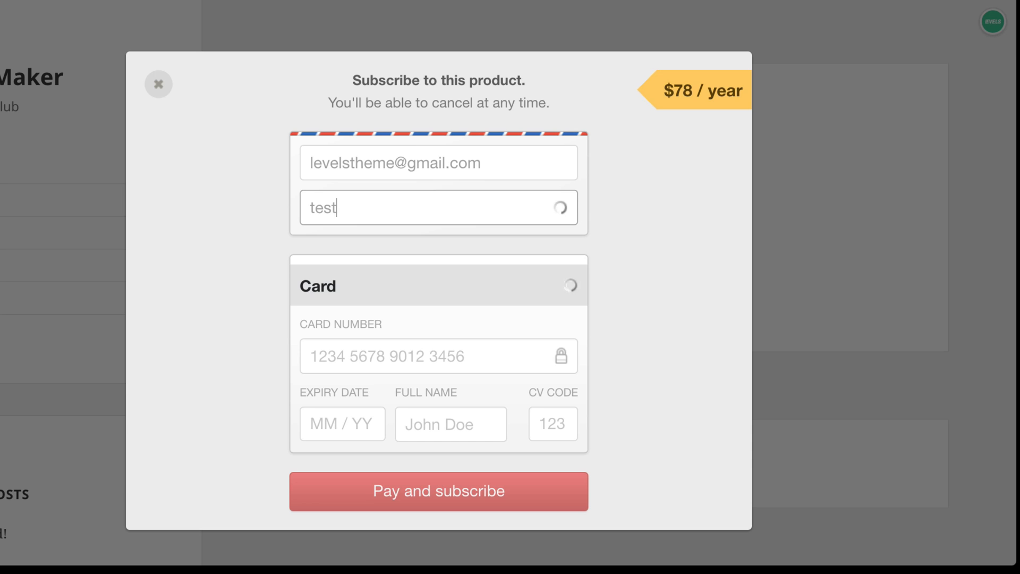
{"action": "left_click", "coordinate": [438, 491]}
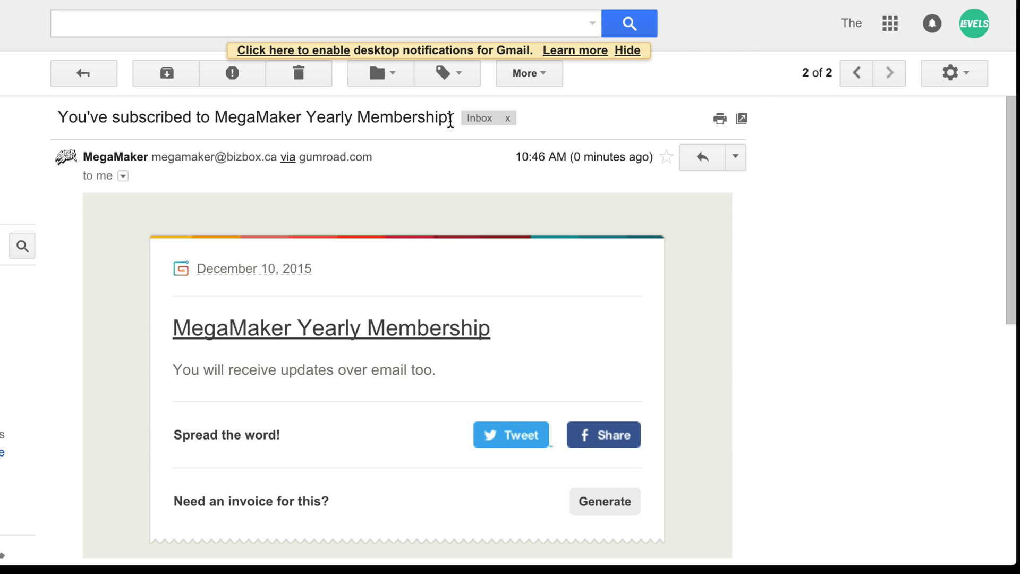
{"action": "mouse_move", "coordinate": [101, 74]}
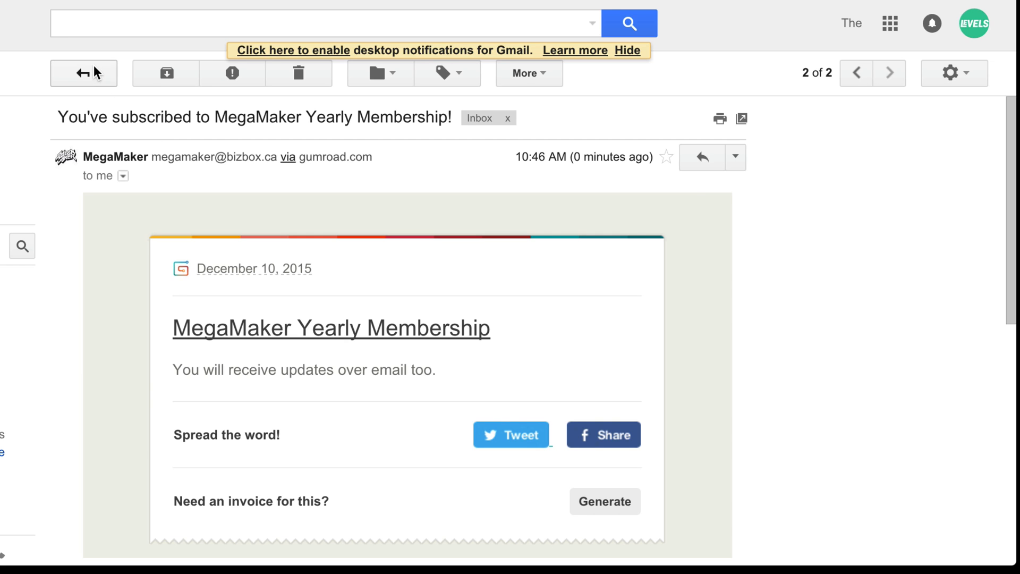
Step: Move to the newer email containing the member username and password link
{"action": "left_click", "coordinate": [858, 72]}
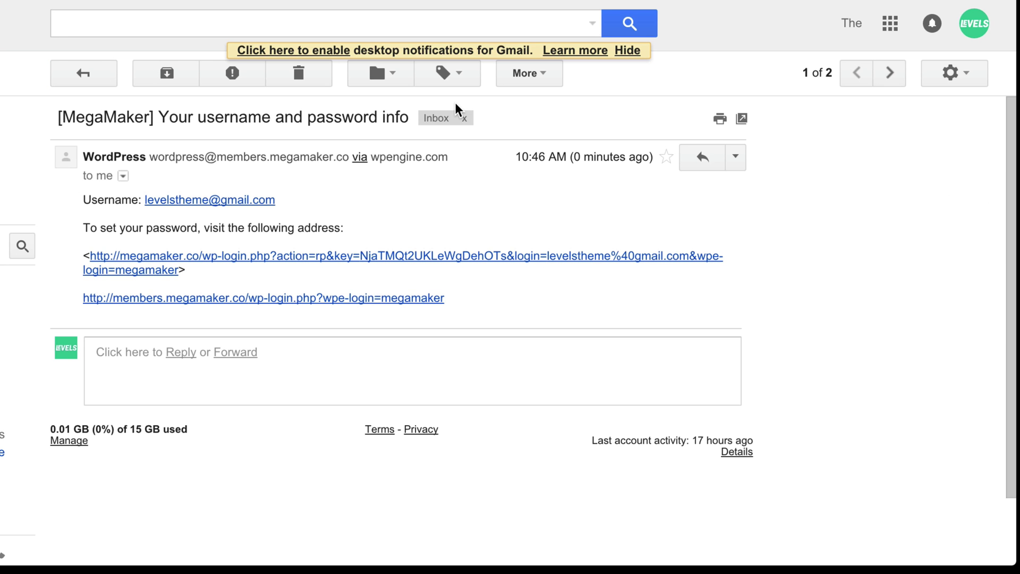
{"action": "mouse_move", "coordinate": [498, 374]}
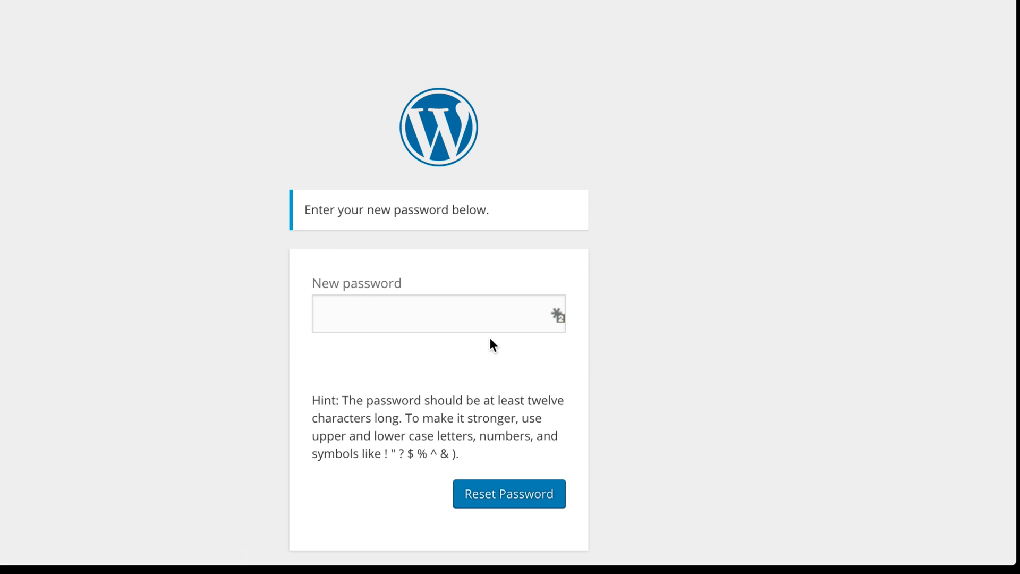
Step: Reset the member account password and log in to the members site
{"action": "left_click", "coordinate": [509, 493]}
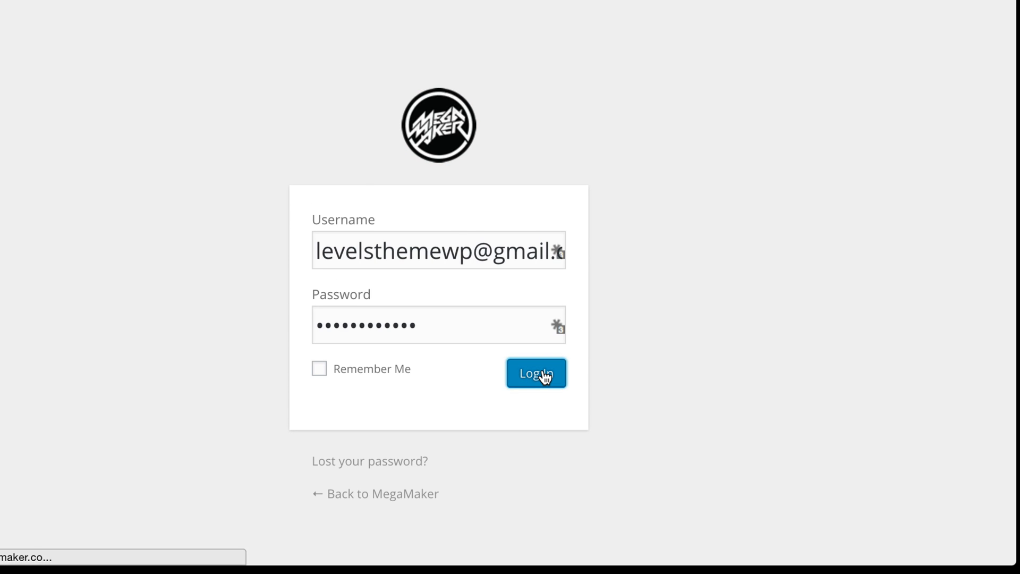
{"action": "left_click", "coordinate": [535, 374]}
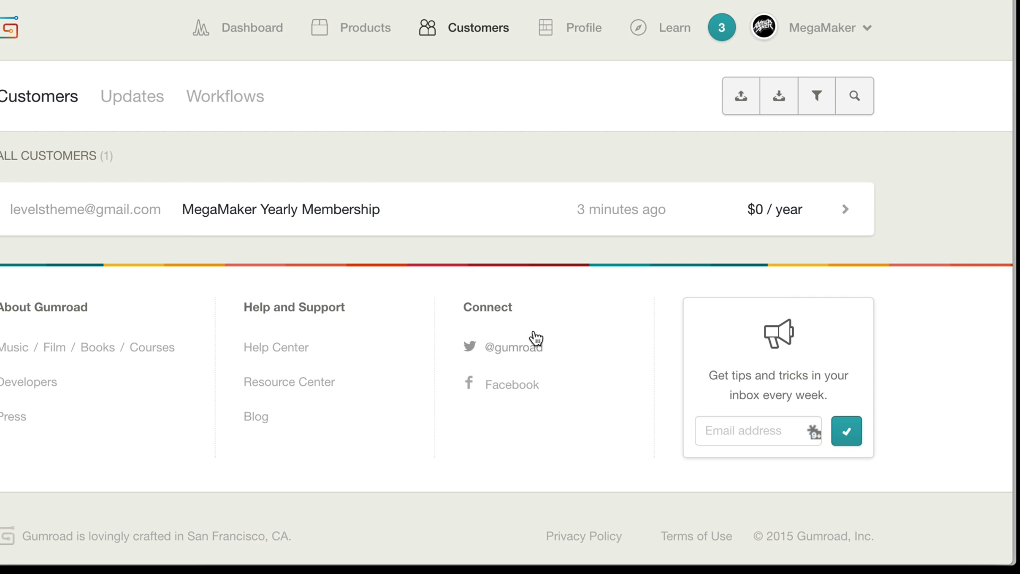
{"action": "mouse_move", "coordinate": [116, 175]}
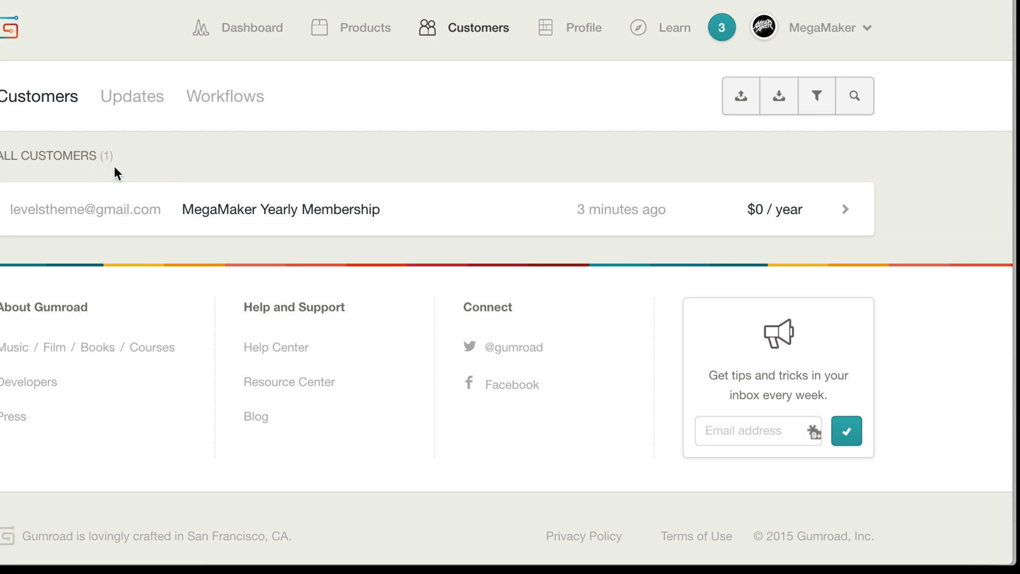
{"action": "mouse_move", "coordinate": [98, 235]}
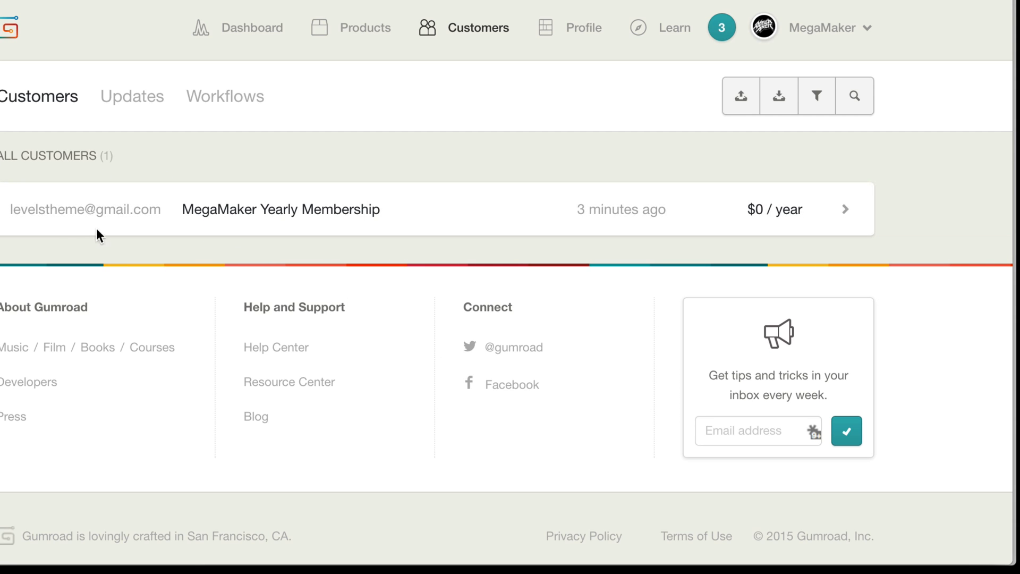
{"action": "mouse_move", "coordinate": [585, 221]}
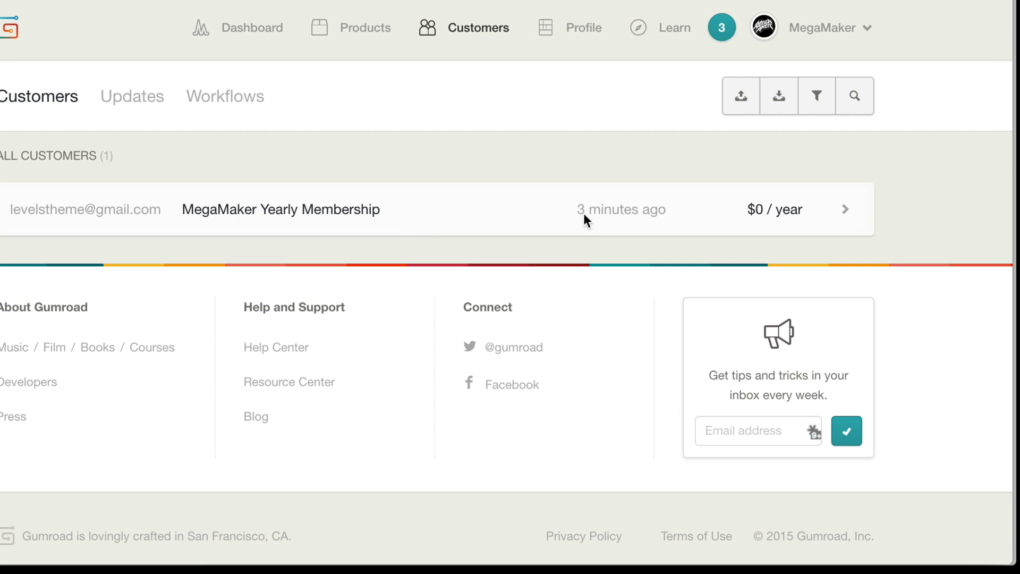
Step: Compose an update addressed to All customers (1), then move to Workflows
{"action": "left_click", "coordinate": [131, 95]}
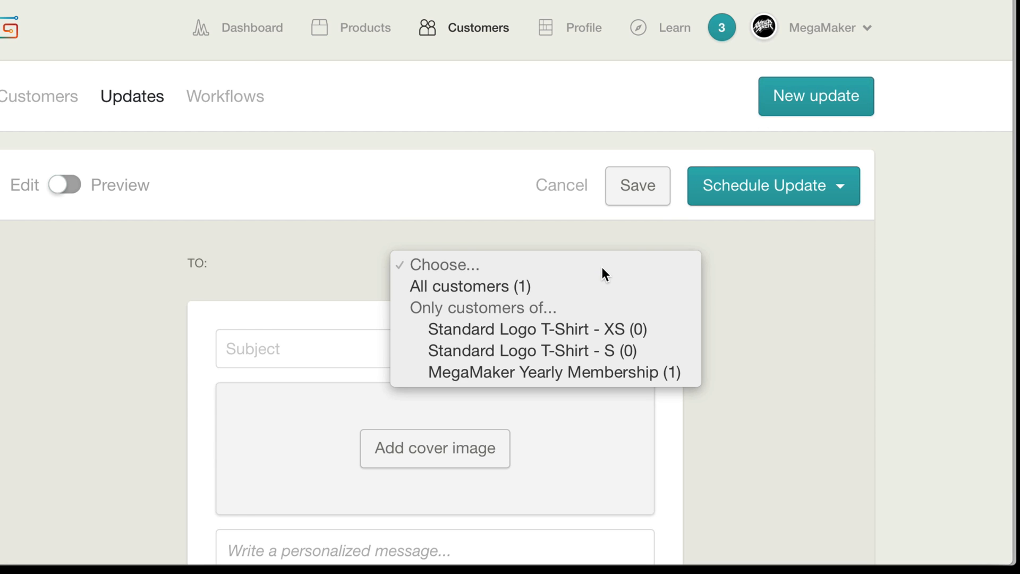
{"action": "left_click", "coordinate": [472, 285]}
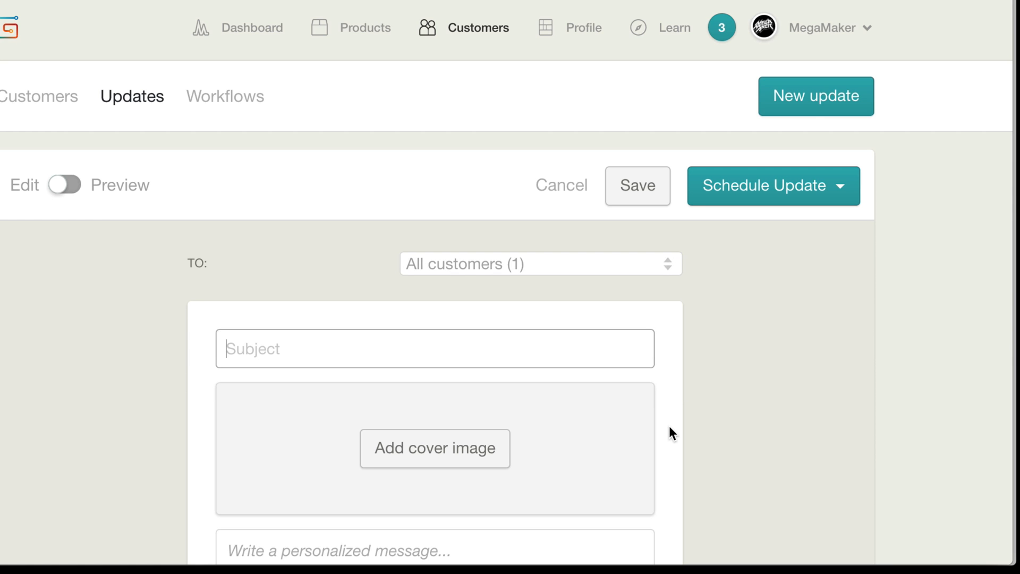
{"action": "left_click", "coordinate": [225, 96]}
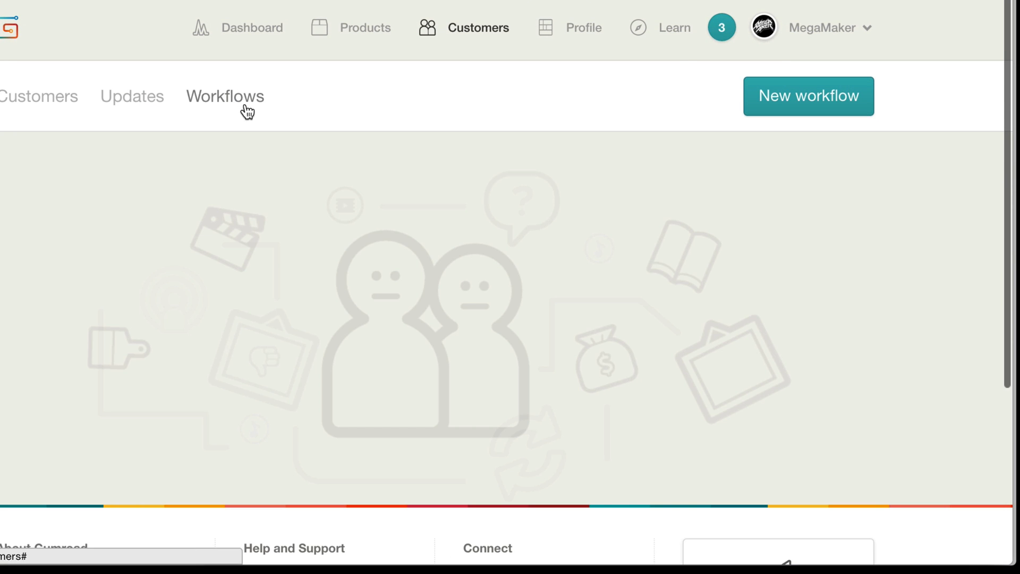
Step: Add a workflow named 'Onboarding emails' targeting MegaMaker Yearly Membership customers
{"action": "left_click", "coordinate": [808, 96]}
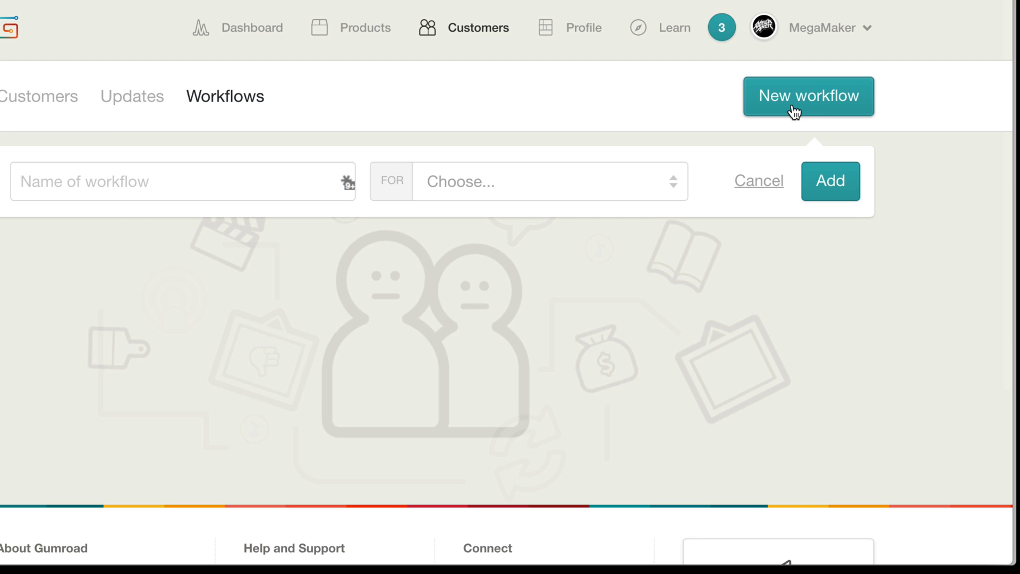
{"action": "mouse_move", "coordinate": [408, 299]}
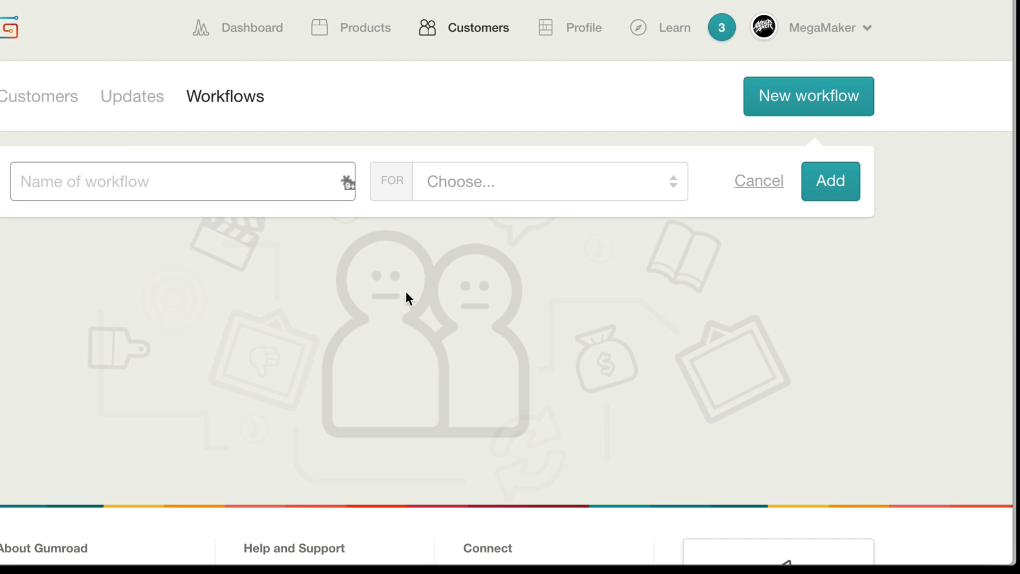
{"action": "type", "text": "Onboarding emails"}
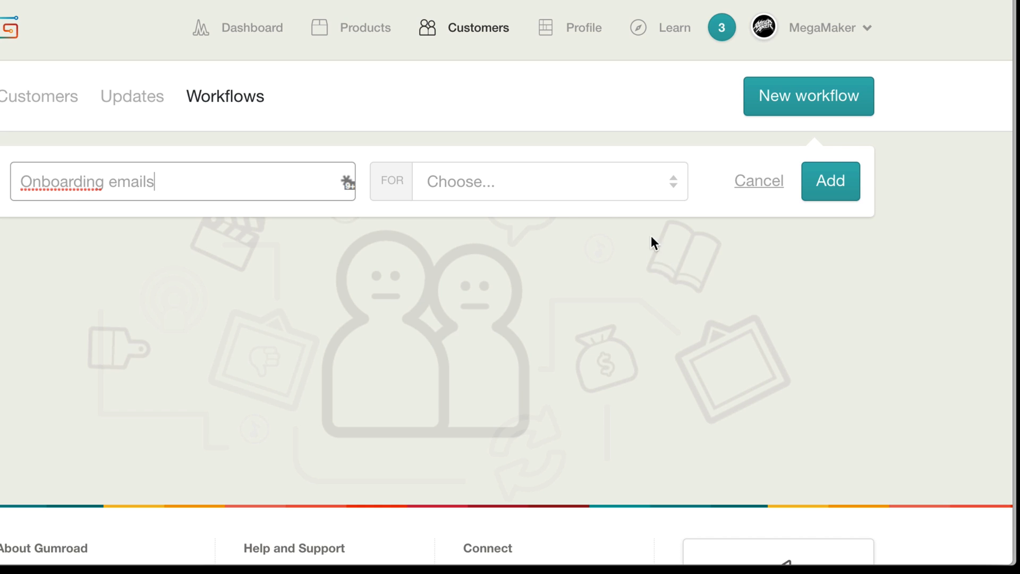
{"action": "left_click", "coordinate": [548, 180]}
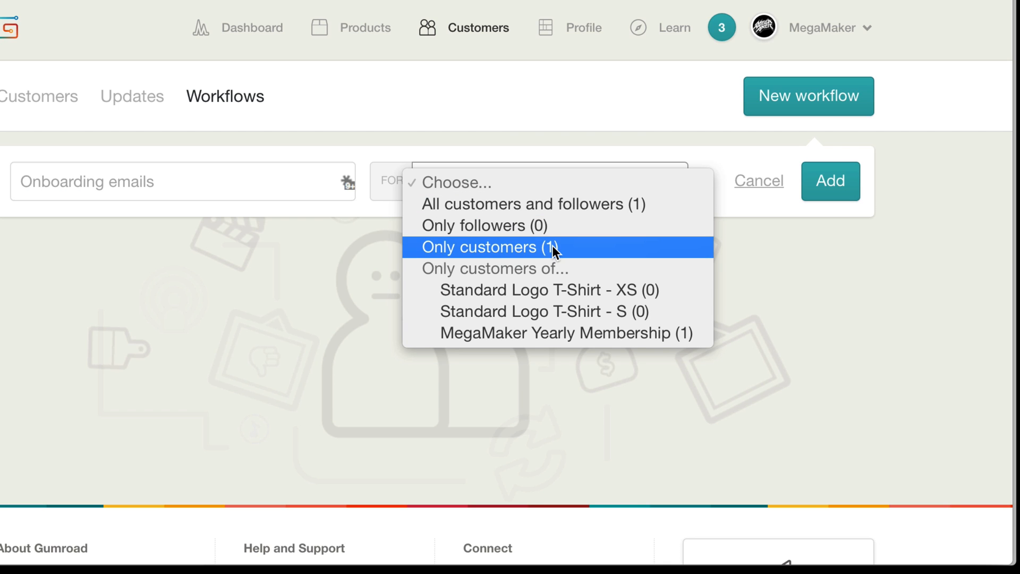
{"action": "left_click", "coordinate": [567, 332]}
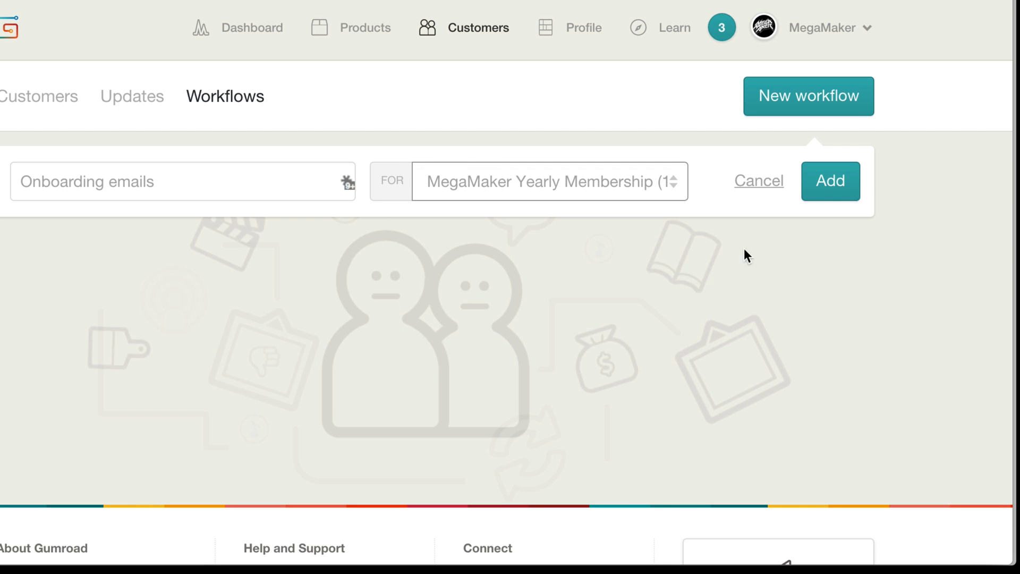
{"action": "left_click", "coordinate": [829, 181]}
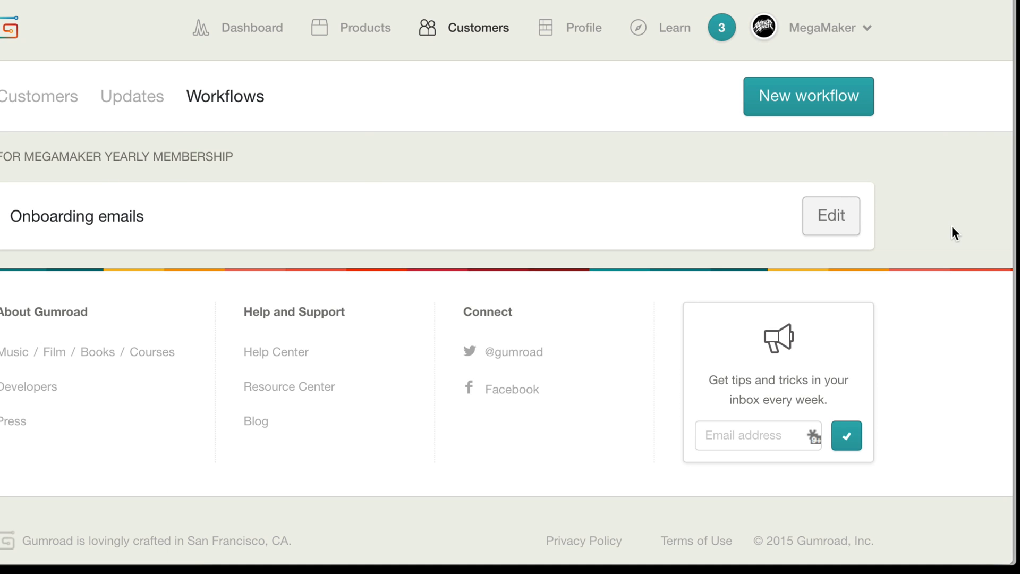
{"action": "mouse_move", "coordinate": [919, 225]}
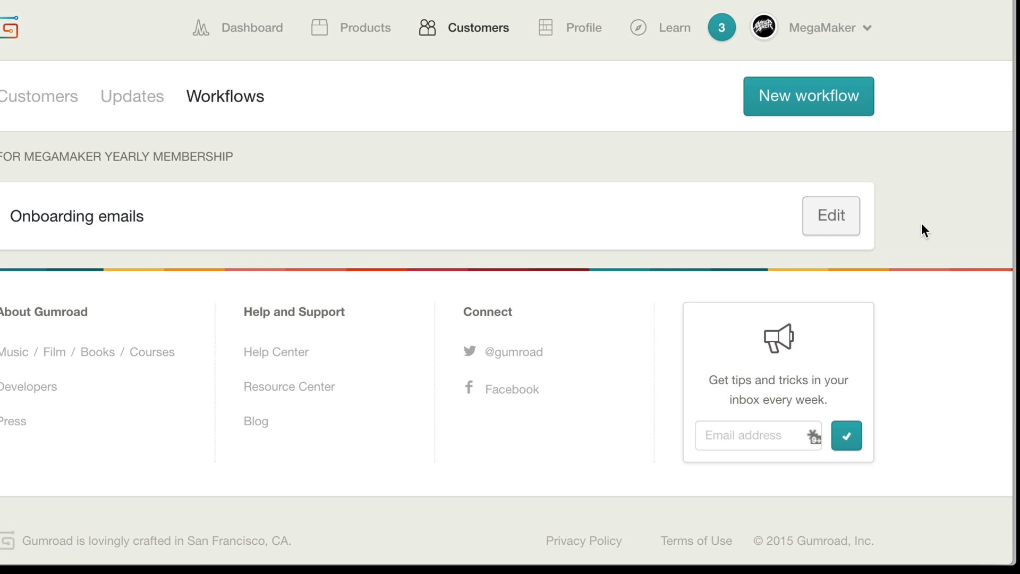
{"action": "mouse_move", "coordinate": [943, 315]}
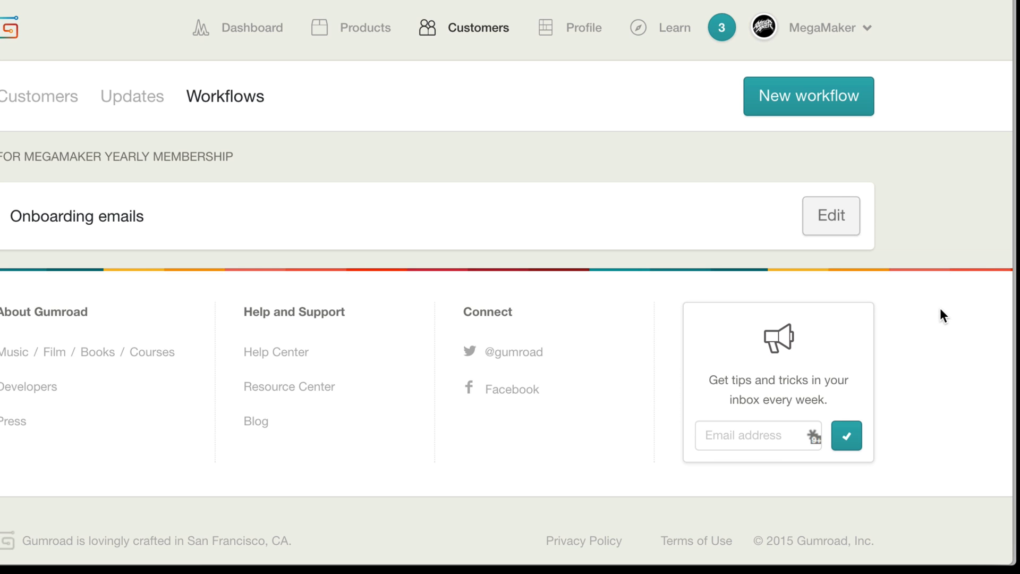